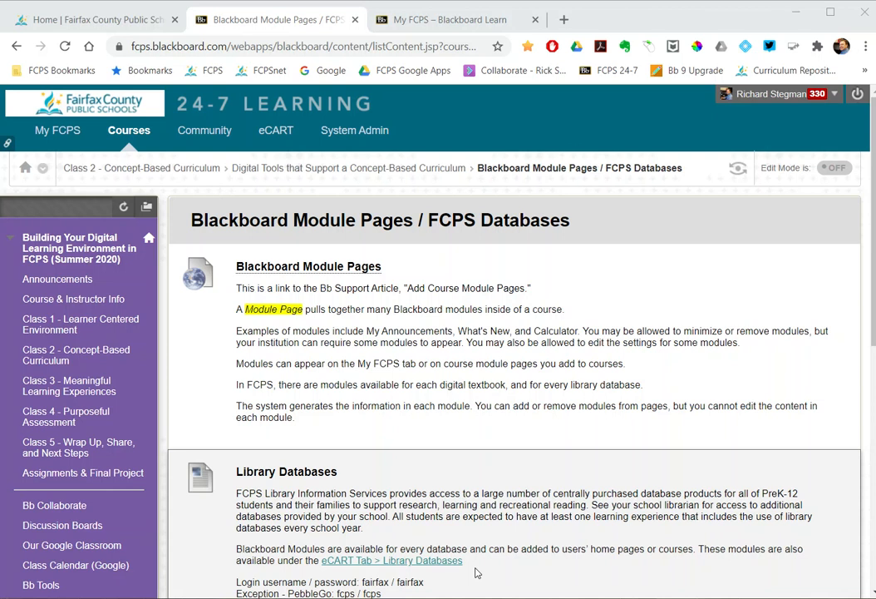
mouse_move(473, 564)
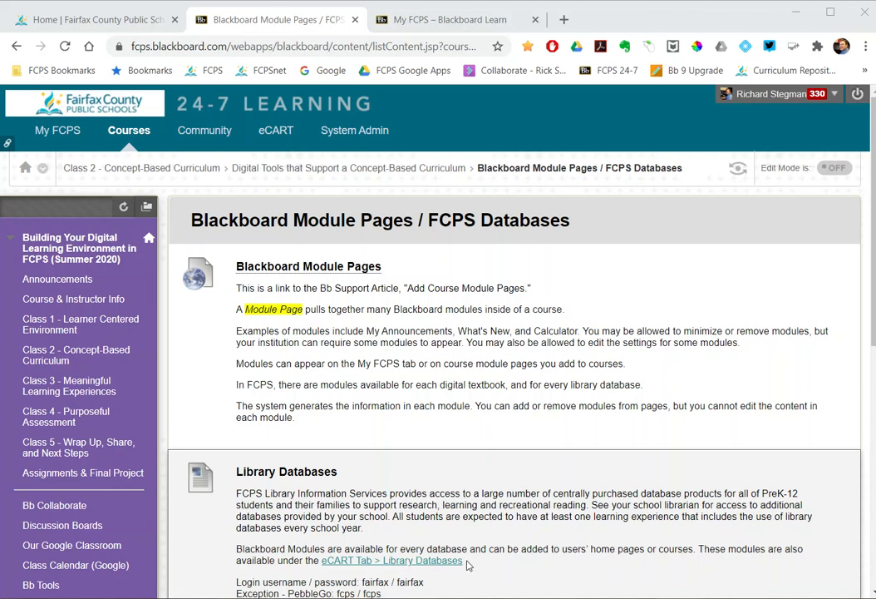
mouse_move(469, 368)
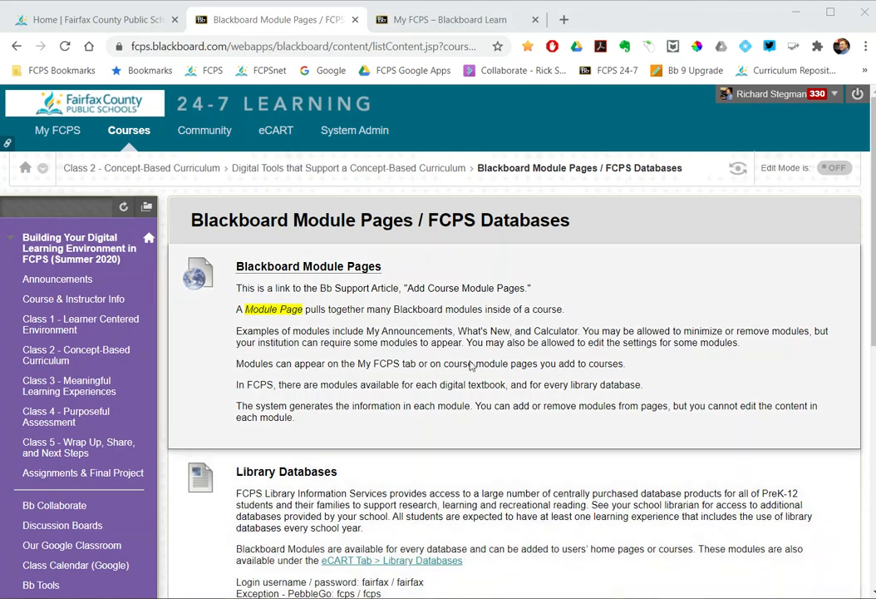
Step: Switch to the My FCPS portal and scroll through its Tools, Quick Links and My Courses modules
left_click(457, 20)
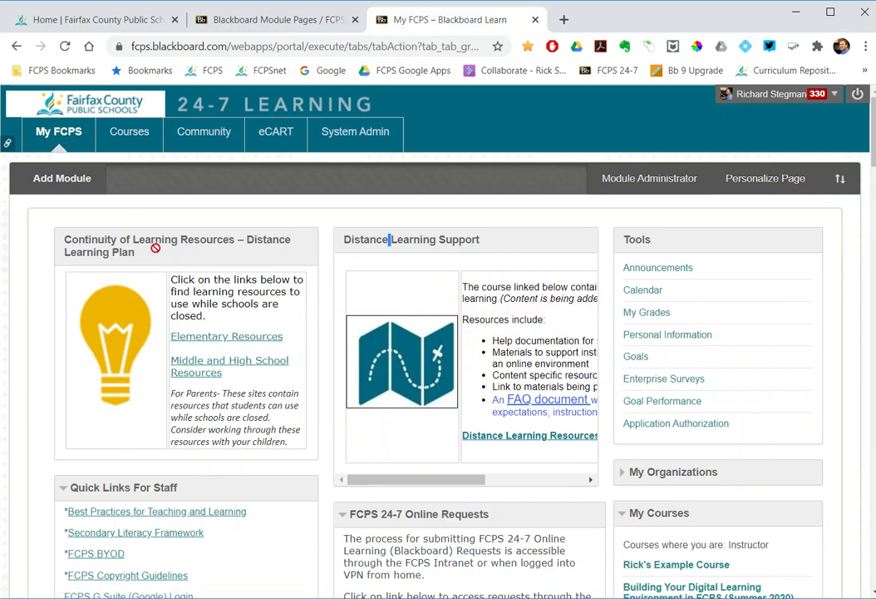
scroll("down", 3)
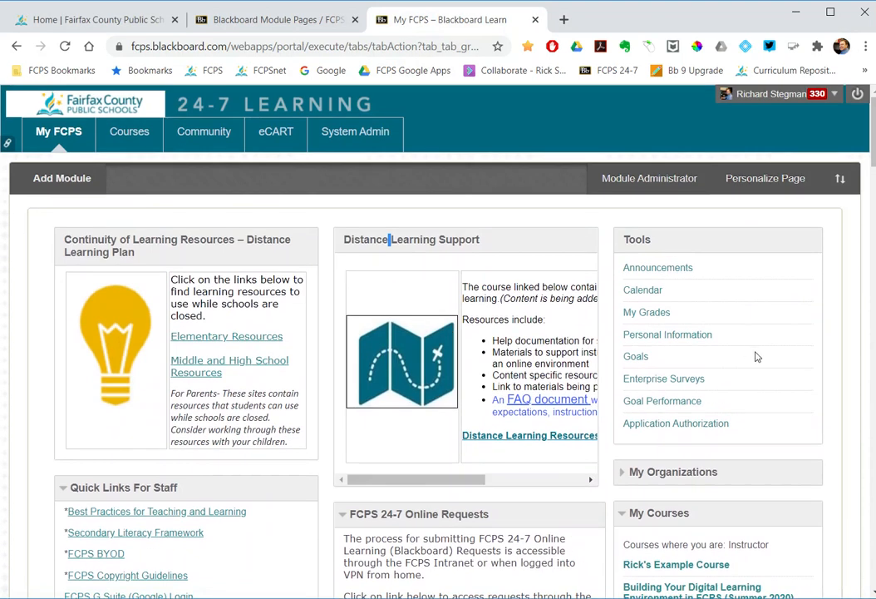
scroll("down", 3)
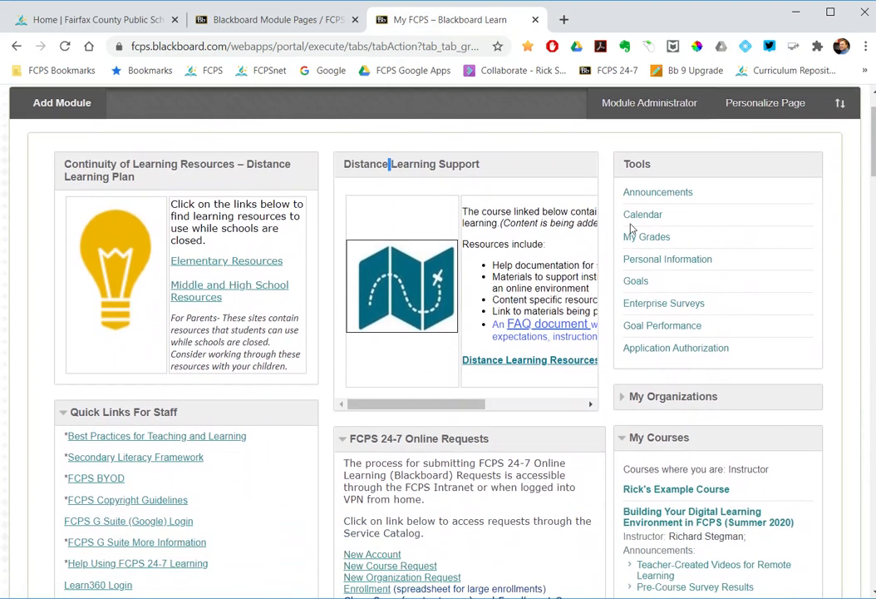
scroll("down", 3)
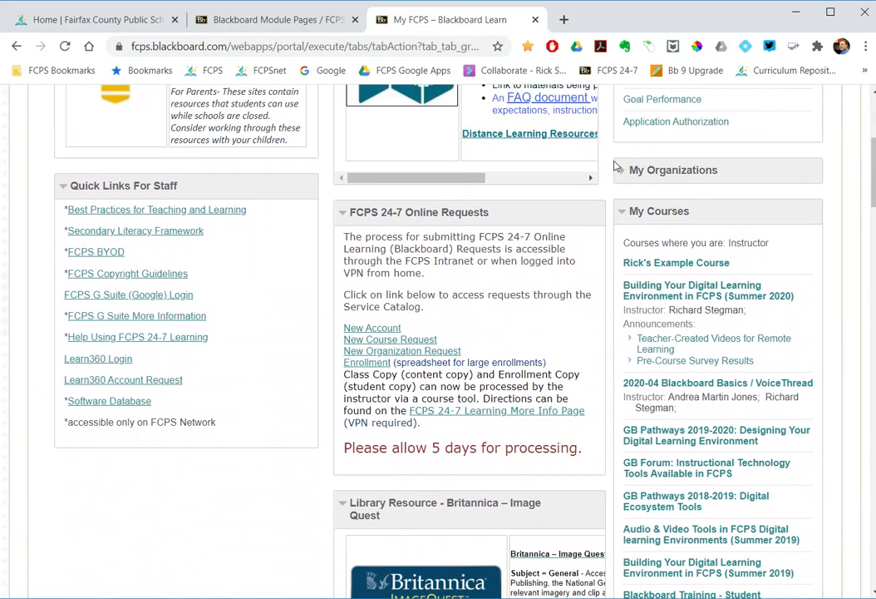
mouse_move(565, 258)
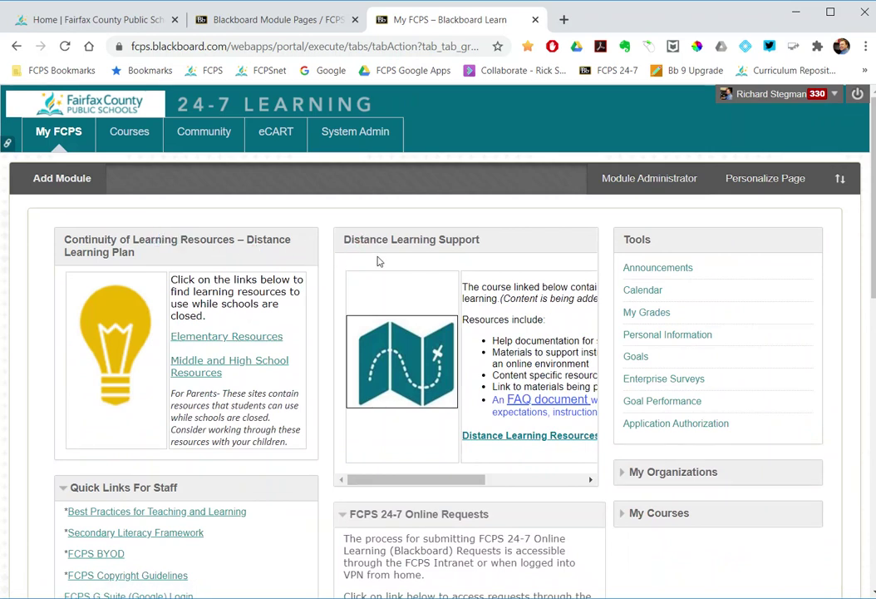
scroll("down", 3)
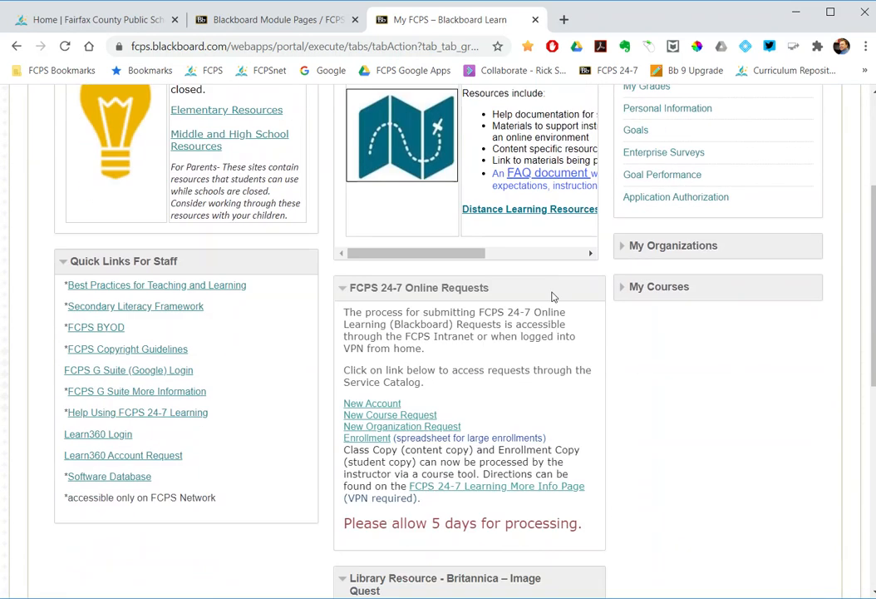
scroll("down", 3)
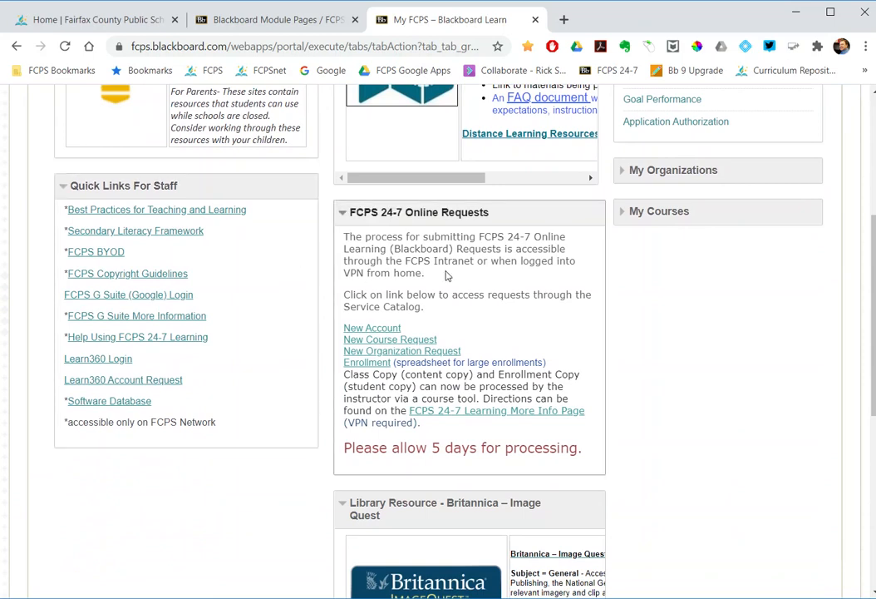
mouse_move(398, 337)
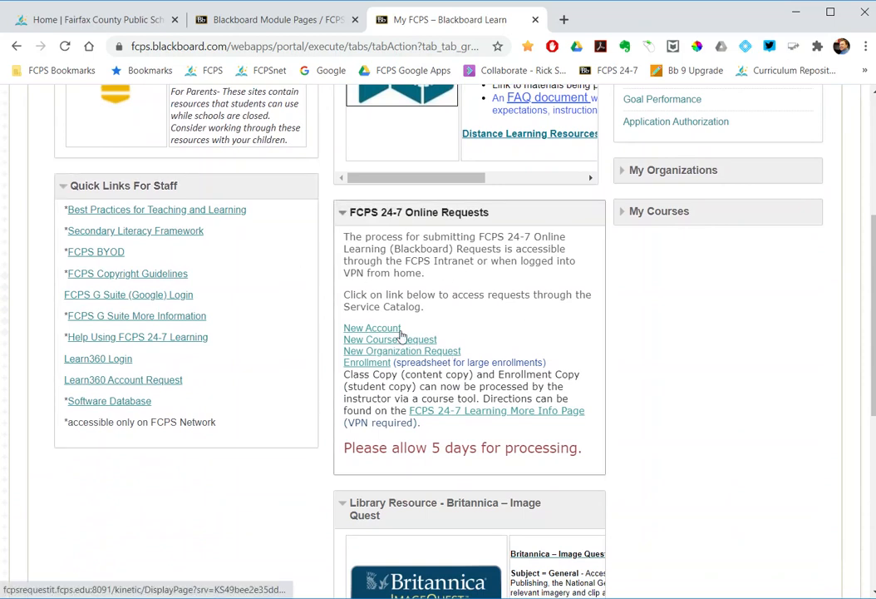
mouse_move(436, 320)
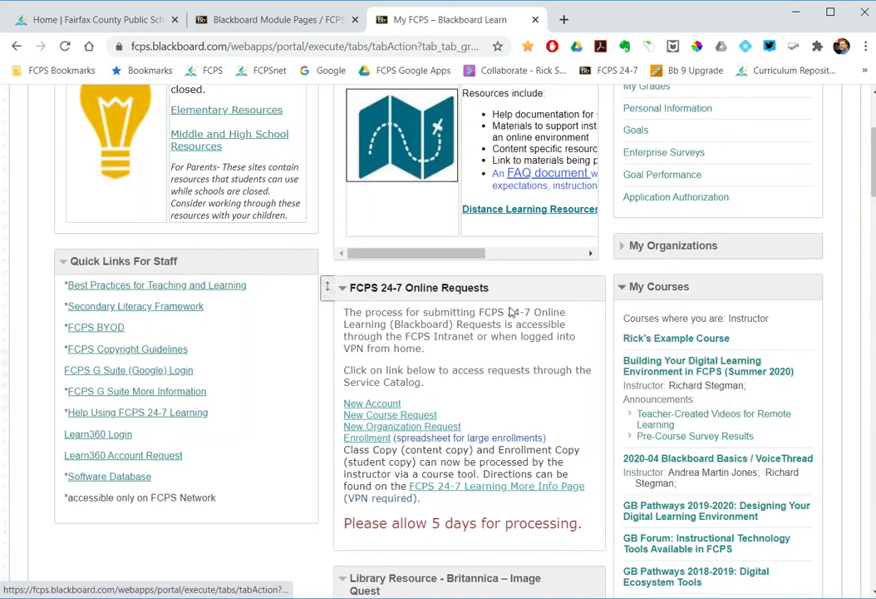
scroll("down", 3)
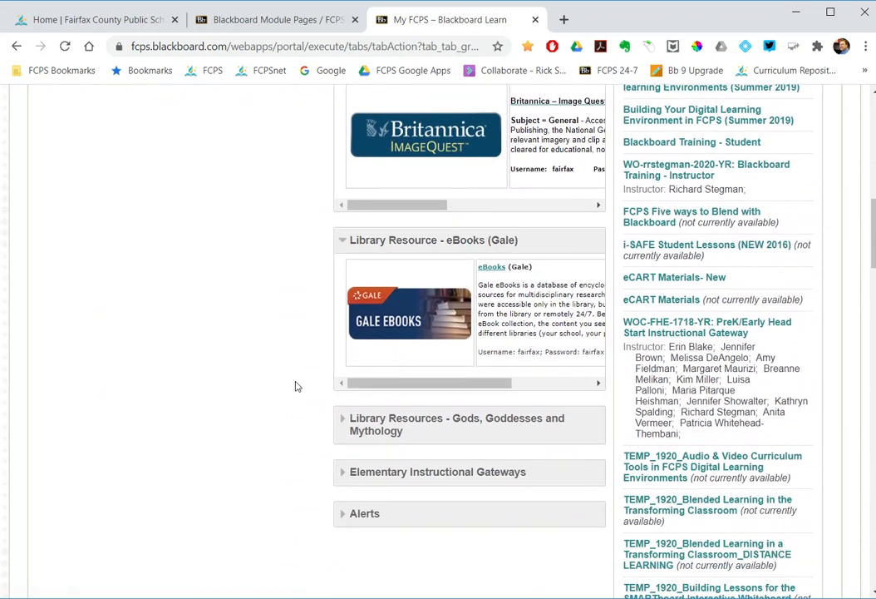
mouse_move(267, 356)
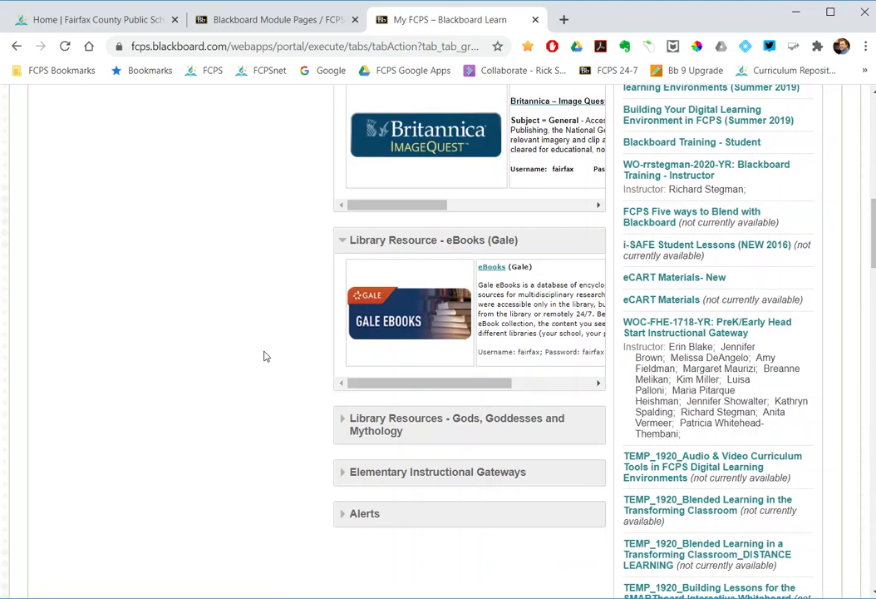
mouse_move(301, 407)
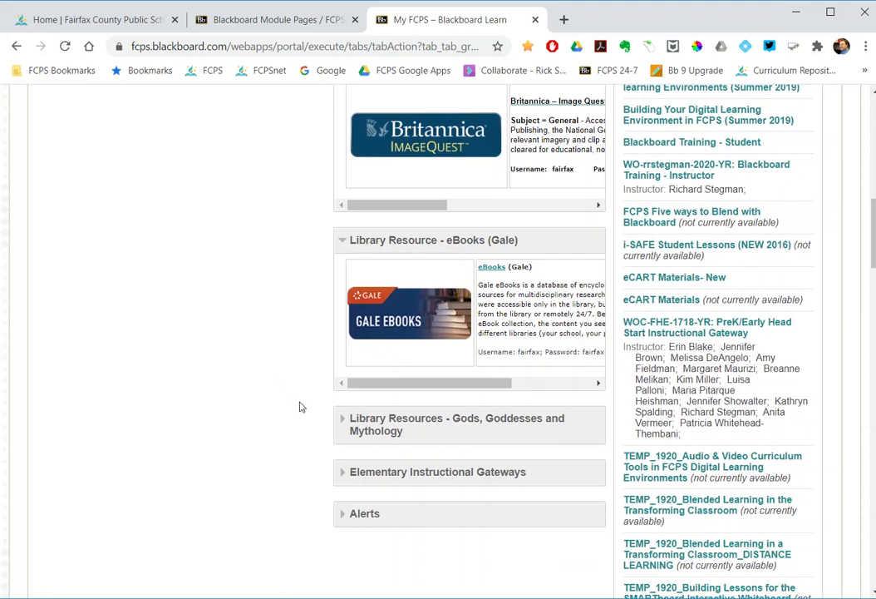
scroll("down", 3)
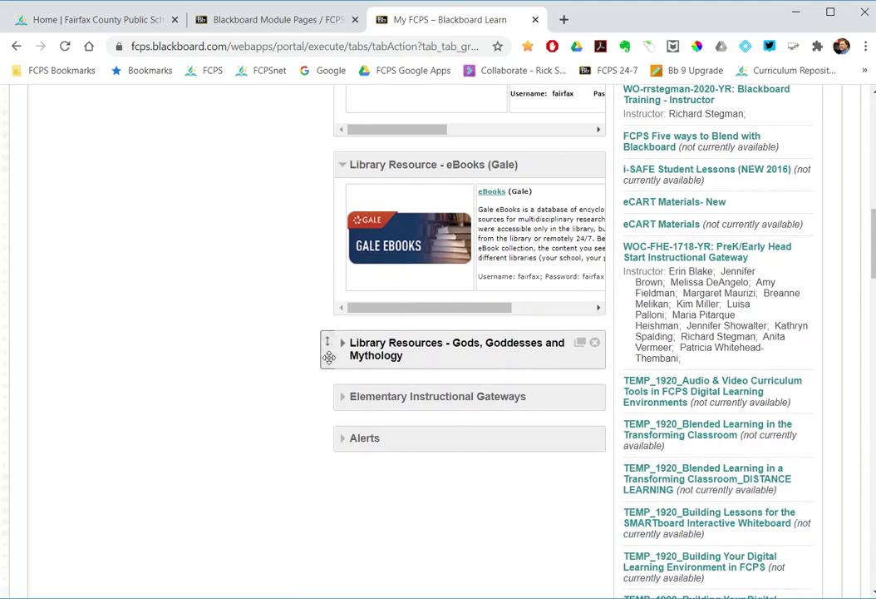
left_click(343, 343)
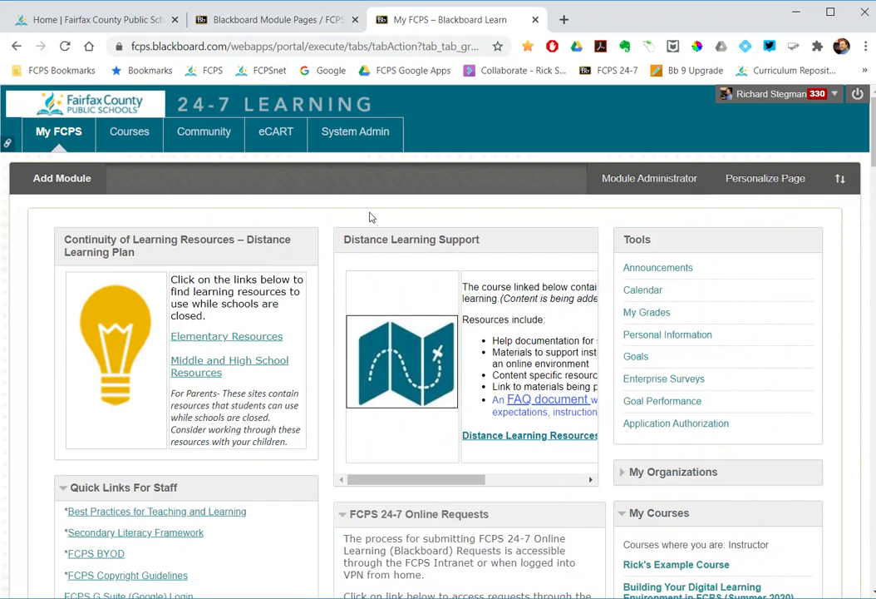
Step: Return to the Blackboard Module Pages / FCPS Databases course page
left_click(275, 19)
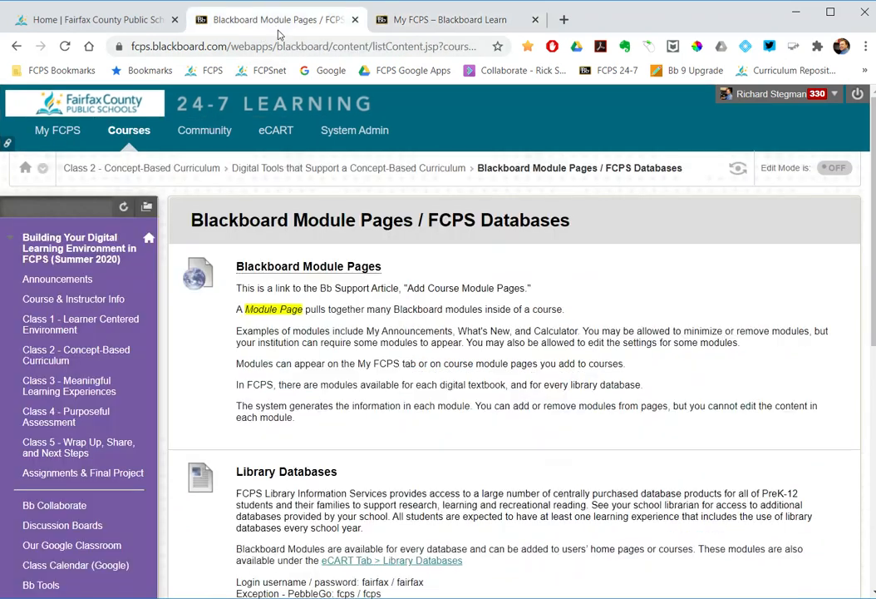
mouse_move(486, 437)
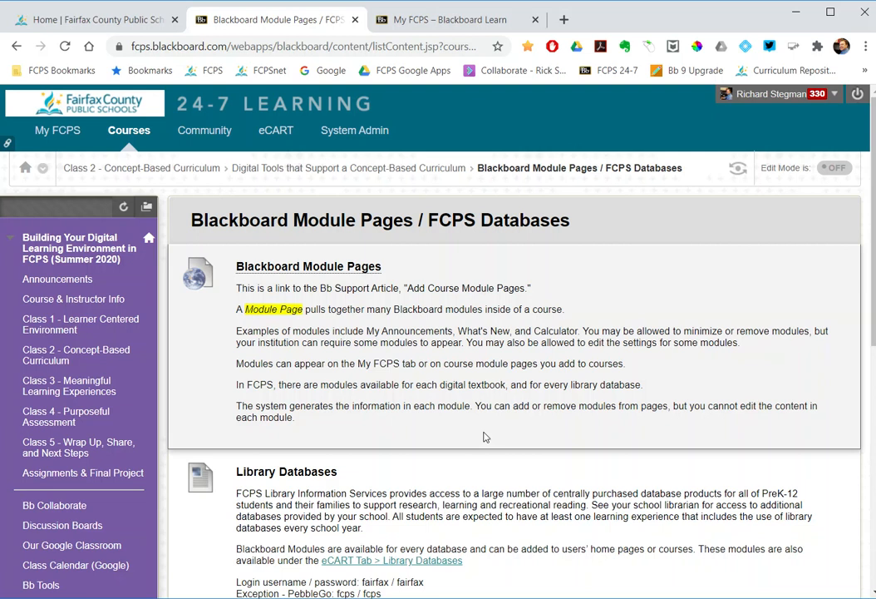
mouse_move(805, 226)
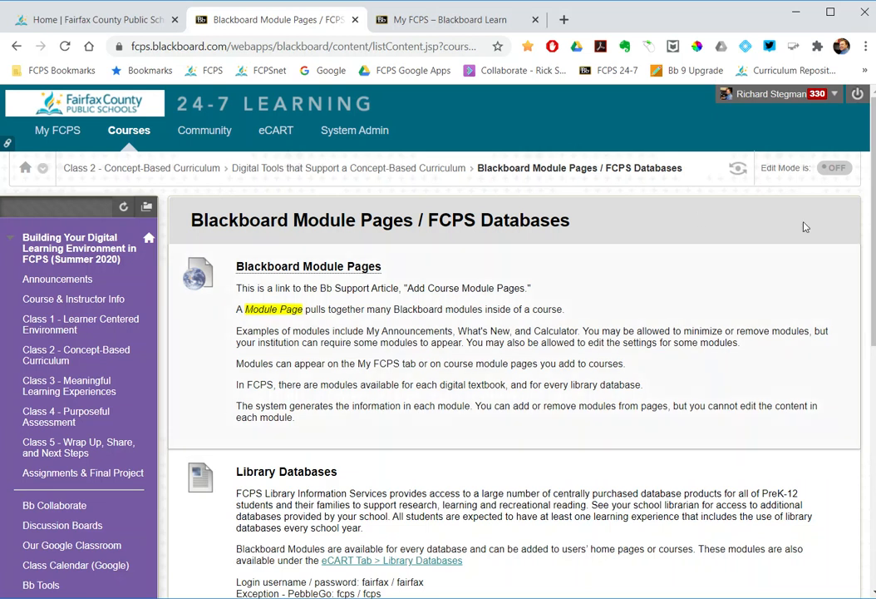
Step: Turn on edit mode, browse the Assessments, course-menu and Build Content menus, then choose Module Page
left_click(835, 168)
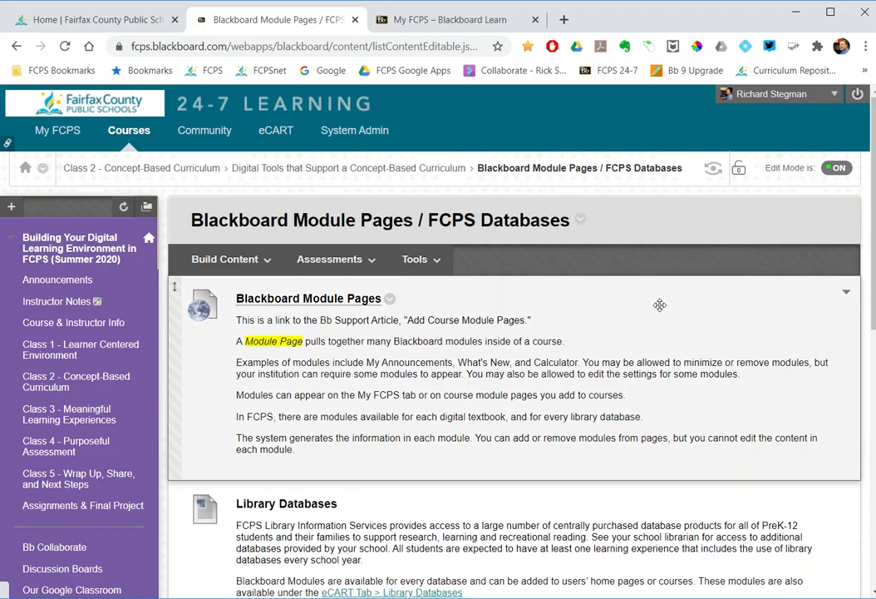
left_click(329, 260)
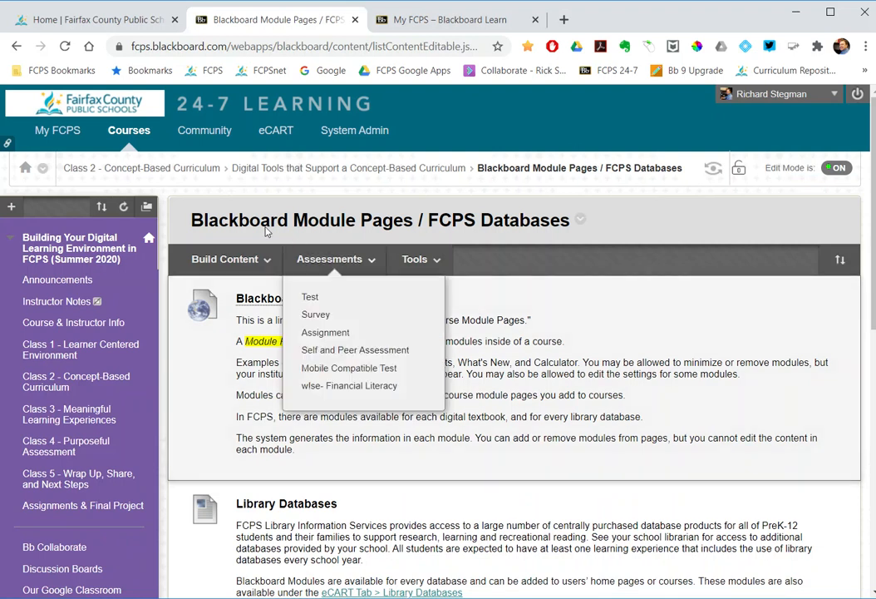
left_click(10, 206)
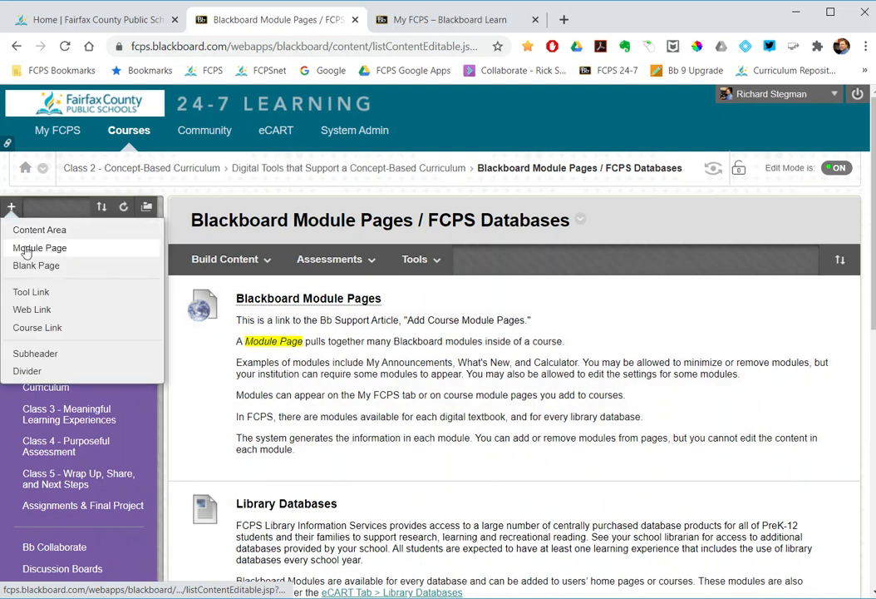
mouse_move(65, 256)
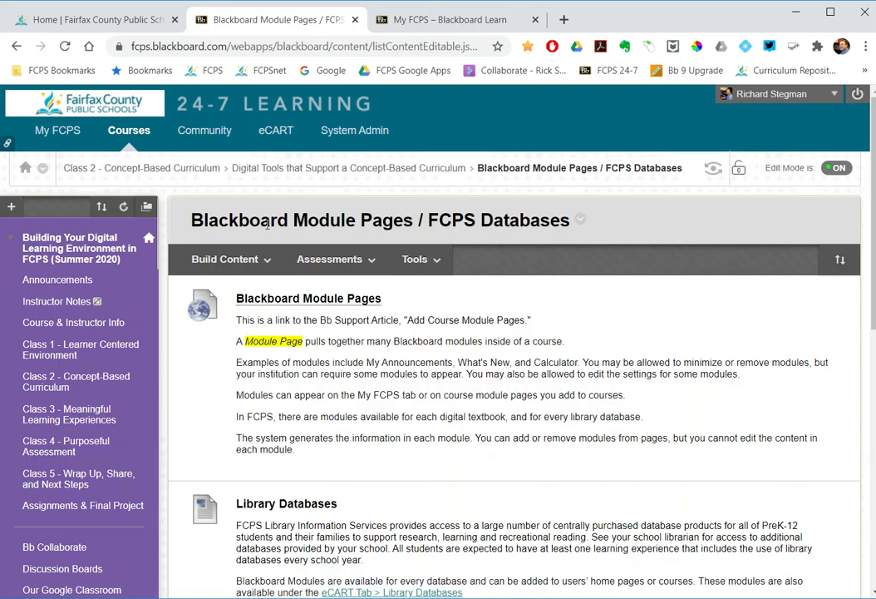
left_click(224, 259)
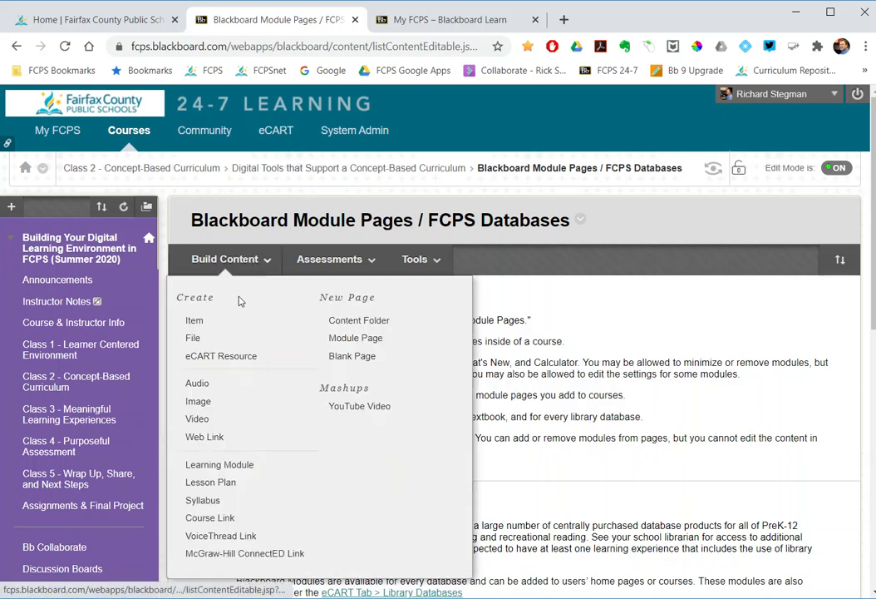
mouse_move(355, 337)
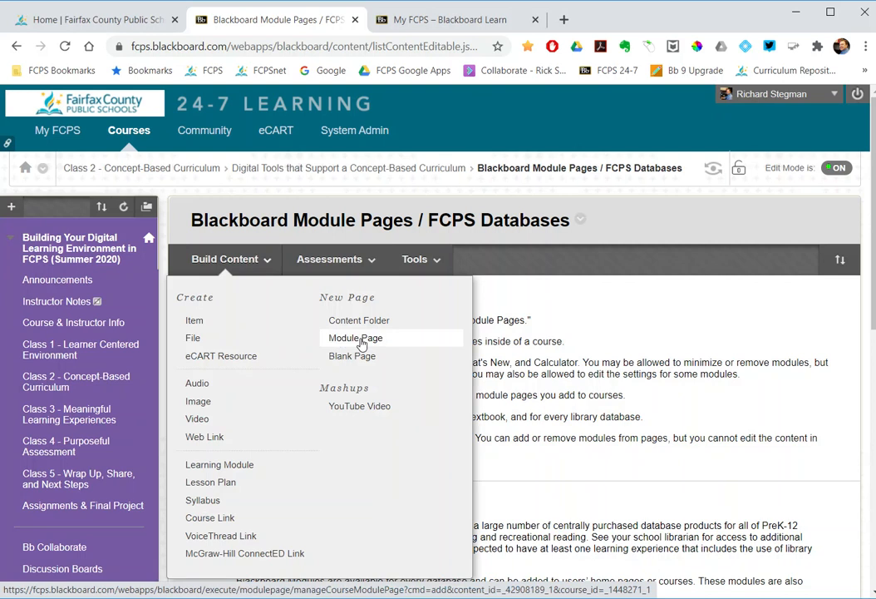
left_click(11, 206)
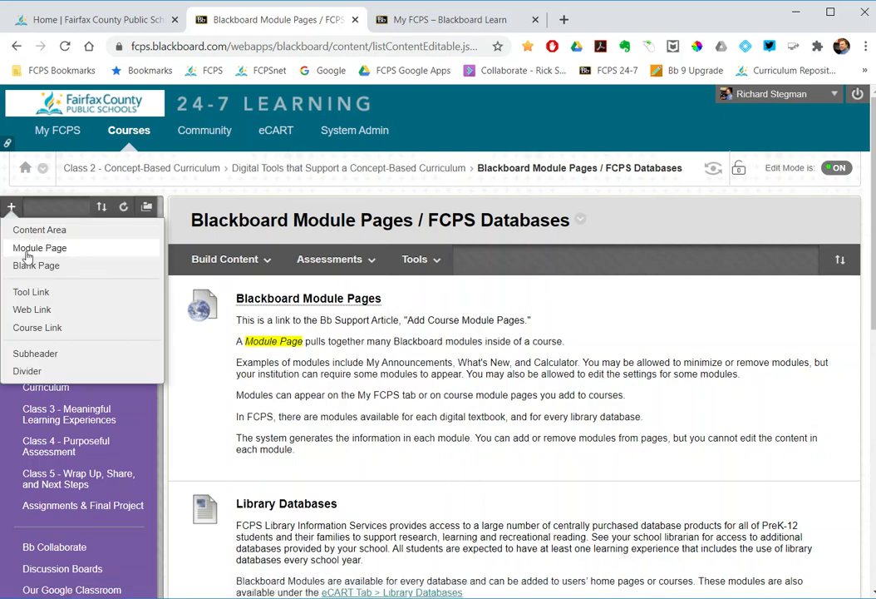
left_click(224, 259)
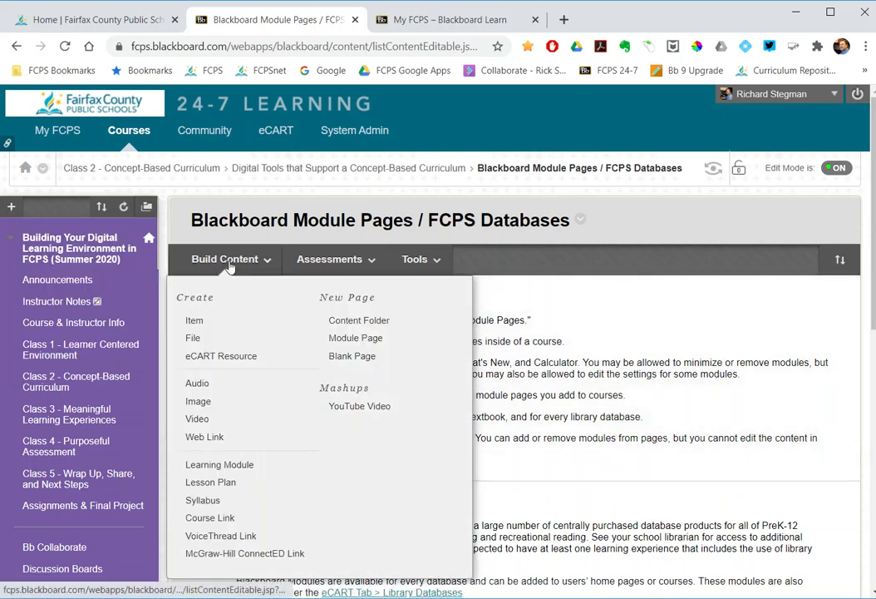
left_click(355, 338)
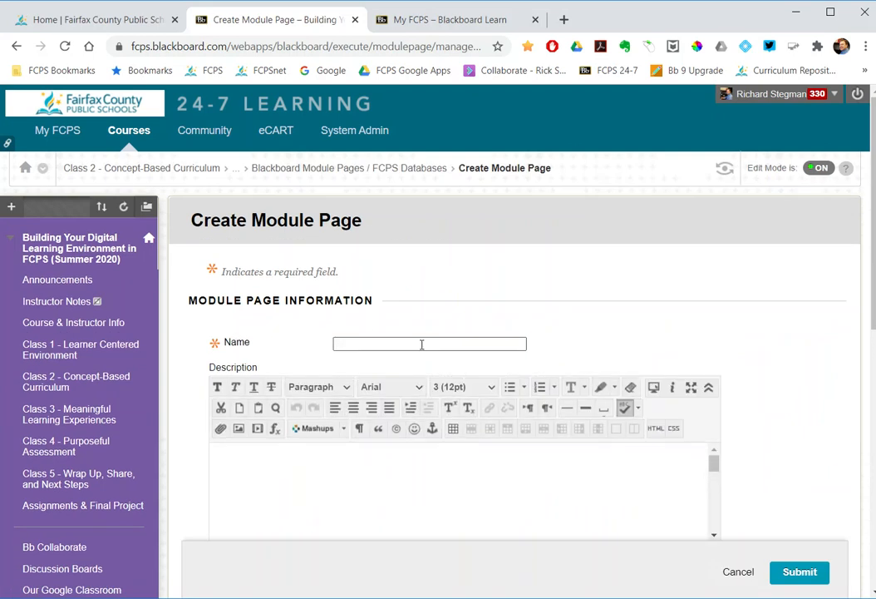
Step: Name the module page 'Example Module Page', submit it, and open it from the content list
type("E")
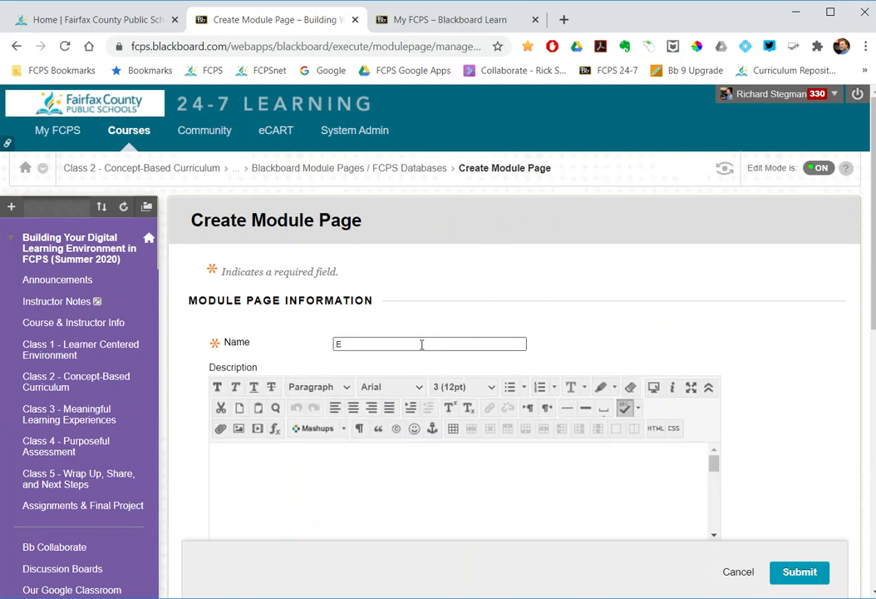
type("xample M")
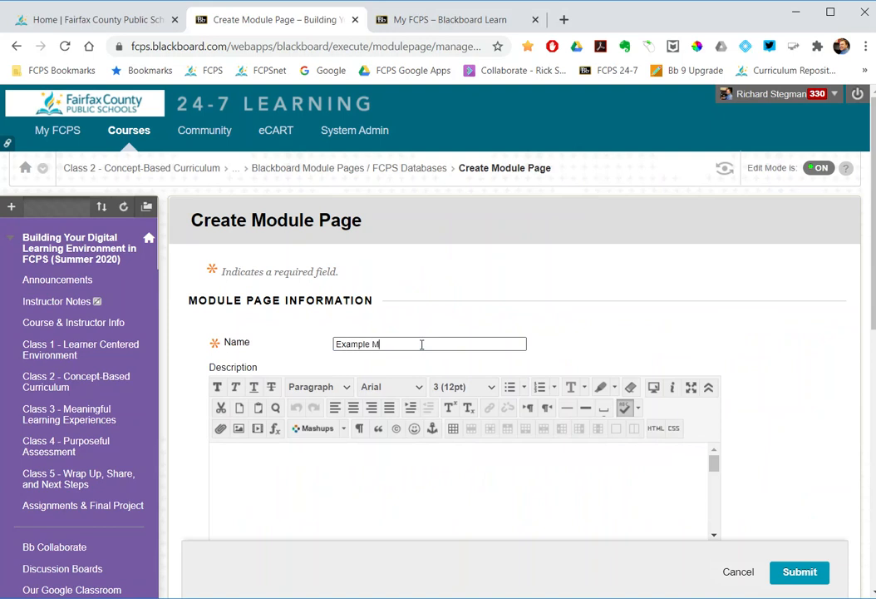
type("odule Pga")
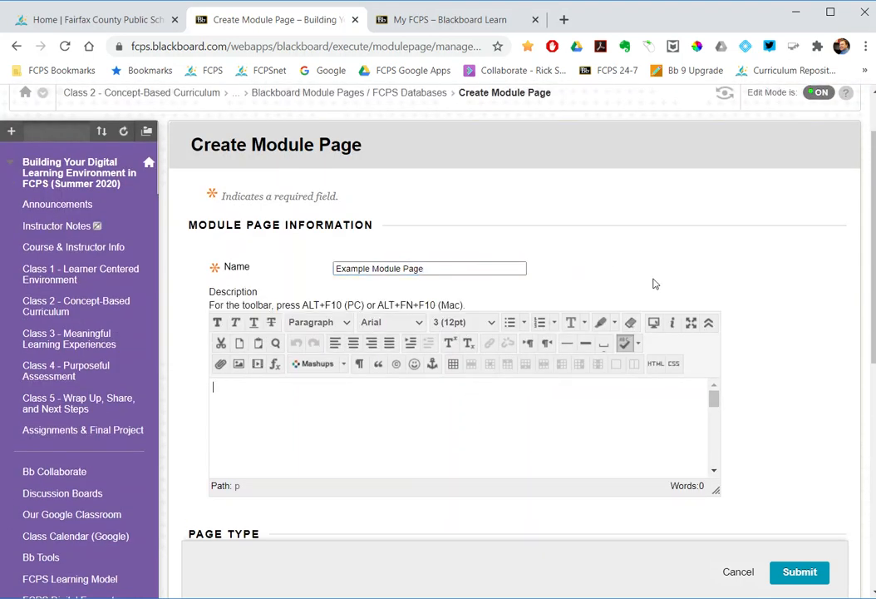
scroll("down", 3)
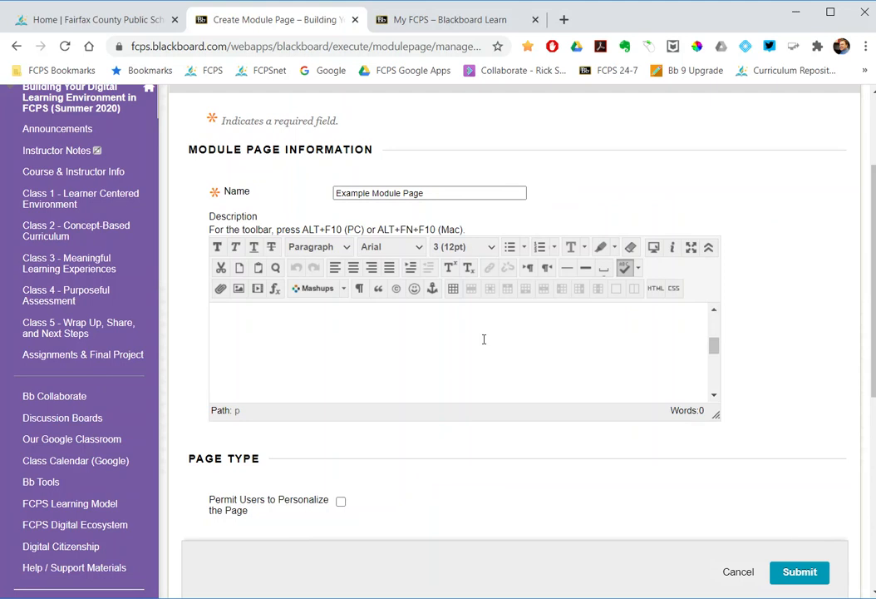
left_click(800, 571)
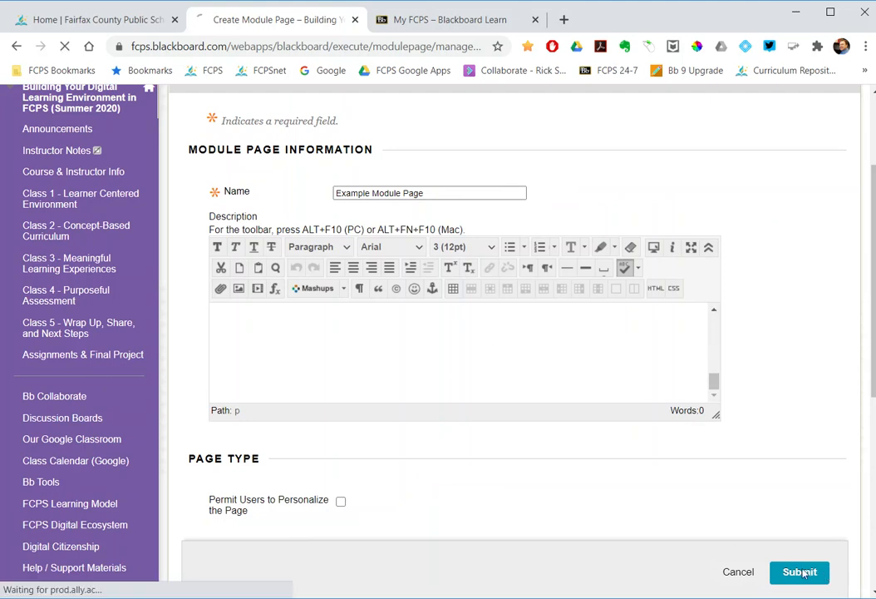
left_click(800, 572)
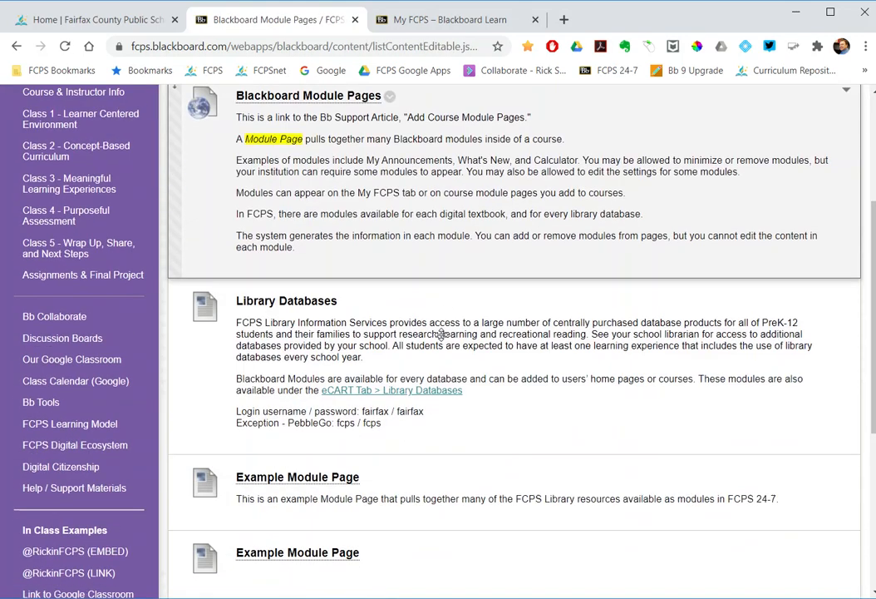
scroll("down", 3)
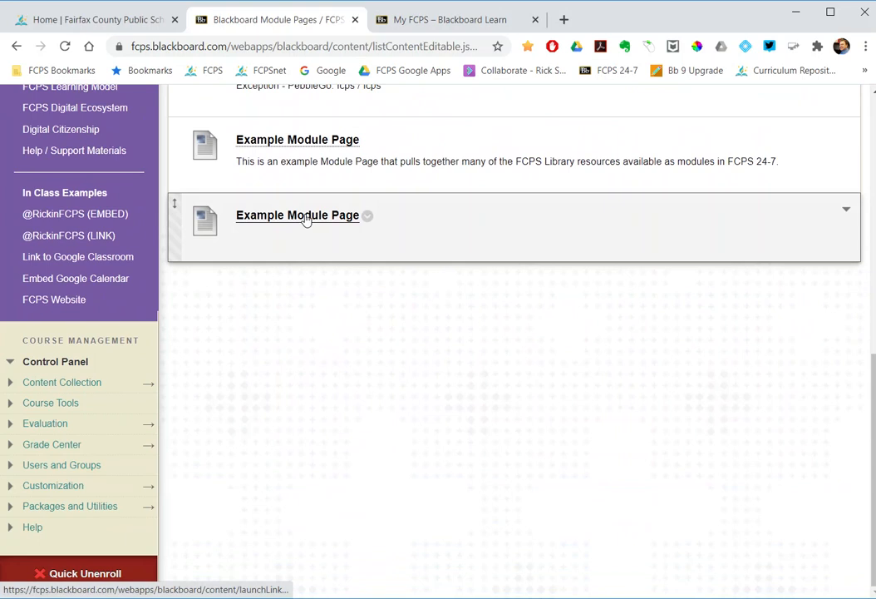
mouse_move(312, 245)
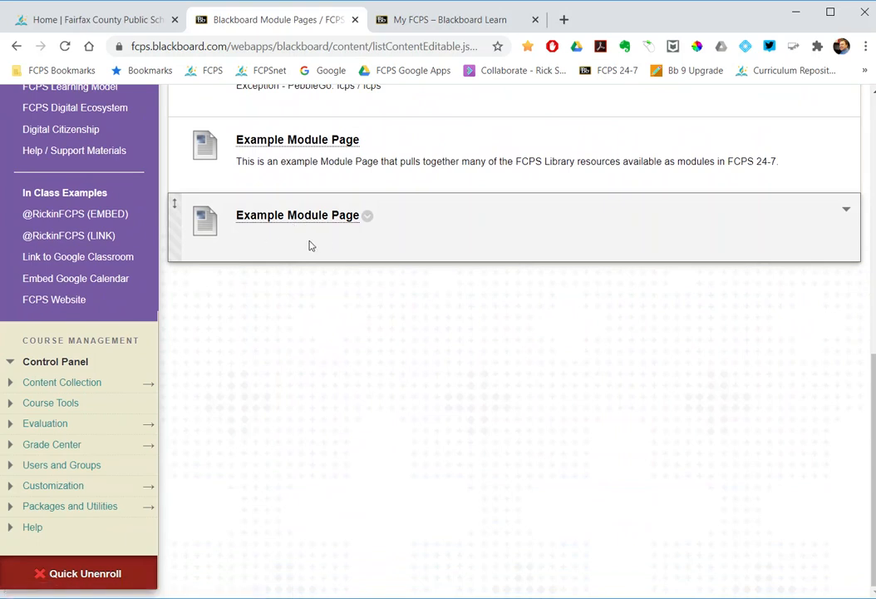
left_click(297, 215)
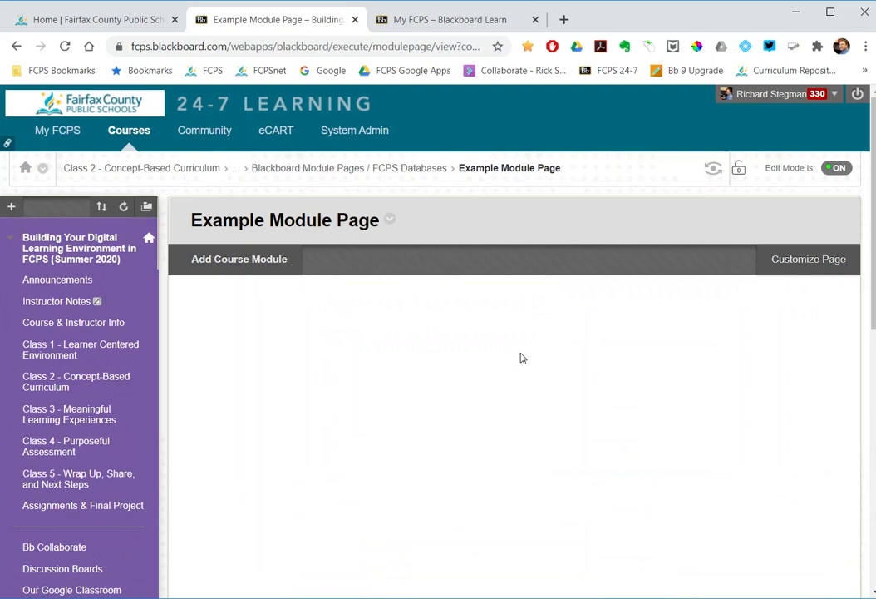
Step: Scroll the empty Example Module Page and bring up its catalog of addable modules
scroll("down", 3)
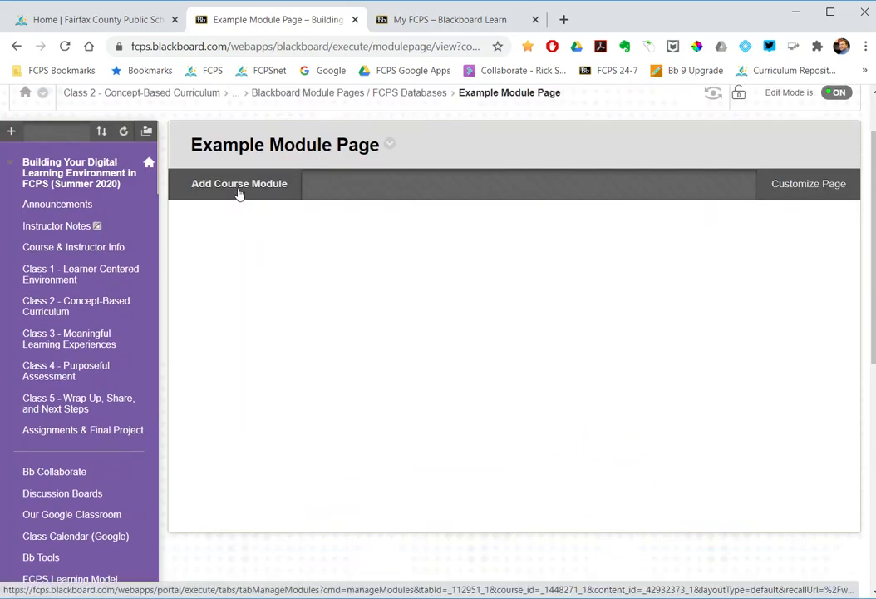
mouse_move(278, 227)
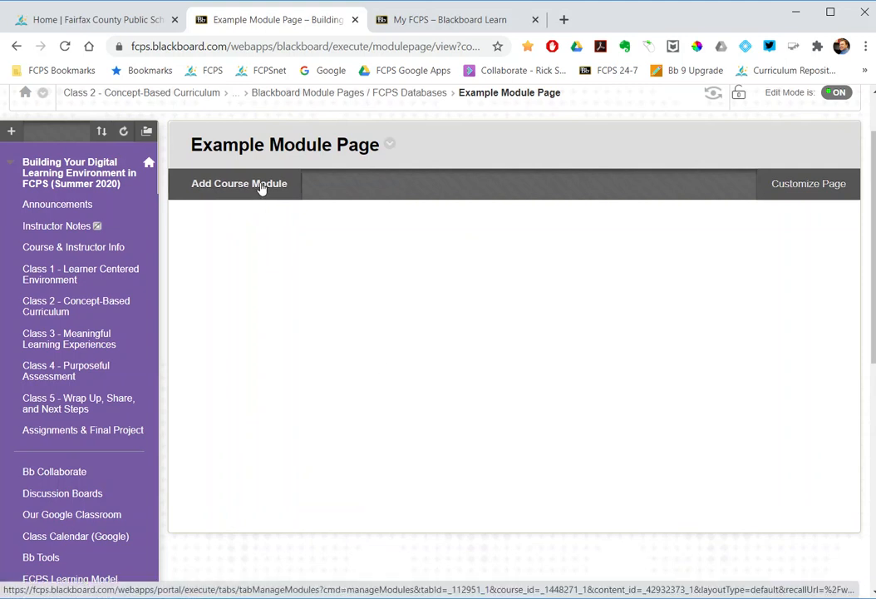
left_click(240, 184)
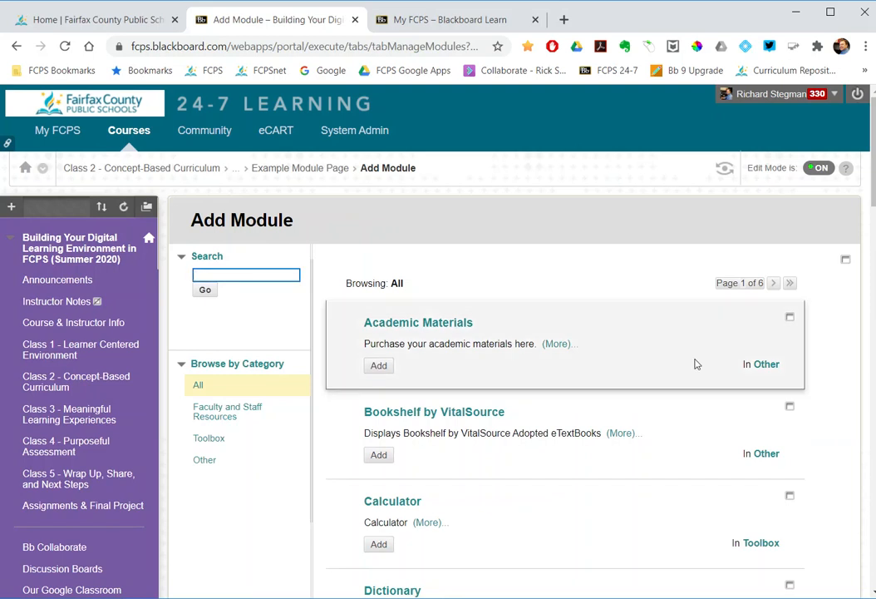
Step: Search the catalog for 'Myon', add the myON Books module, and return to the page
scroll("down", 3)
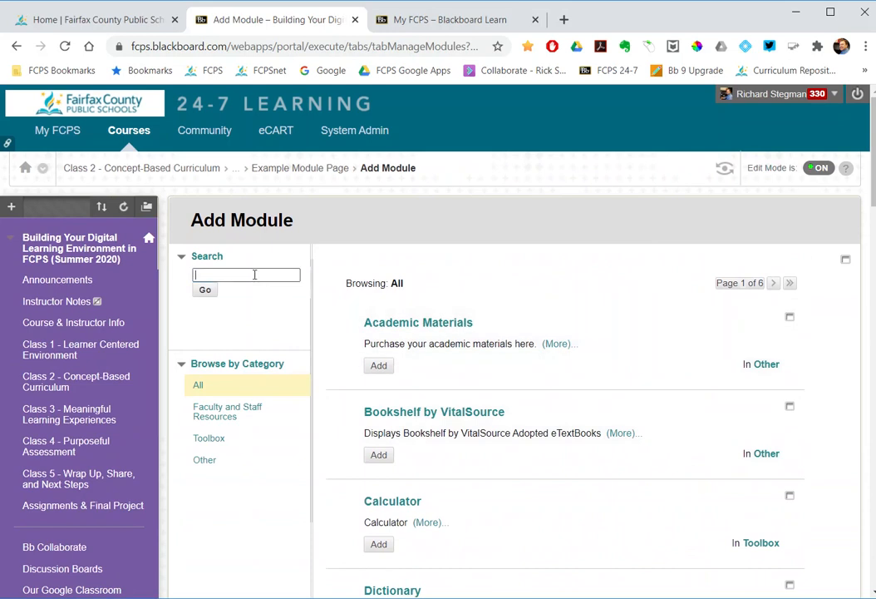
type("Myon")
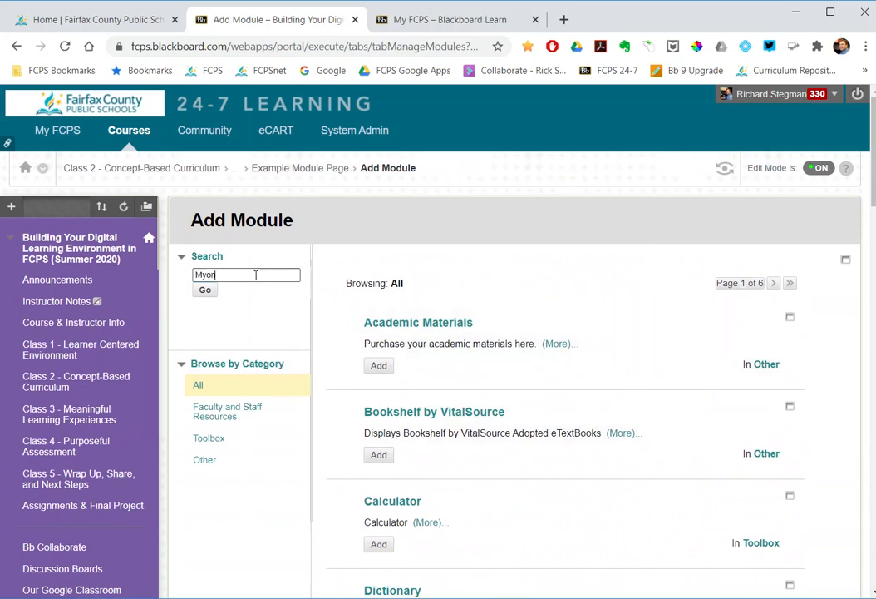
left_click(204, 289)
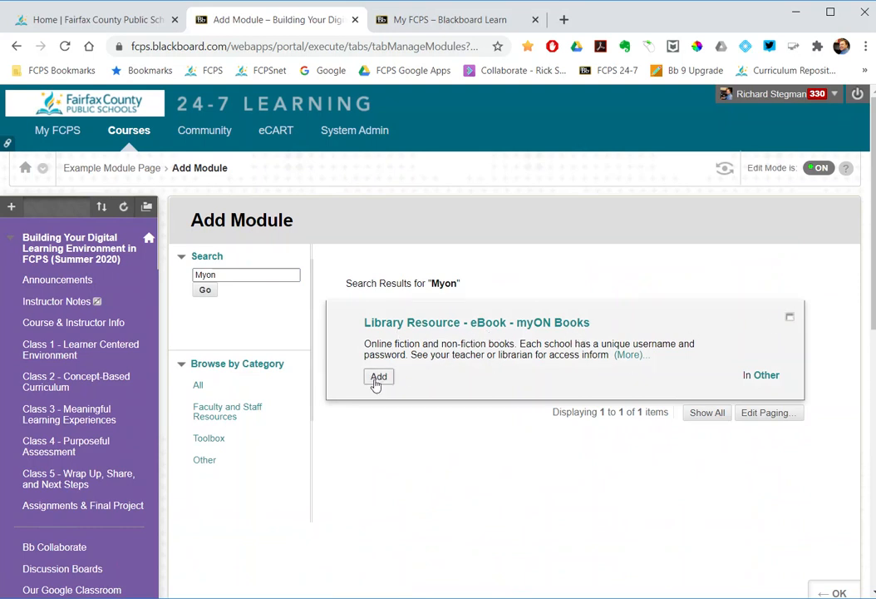
left_click(378, 375)
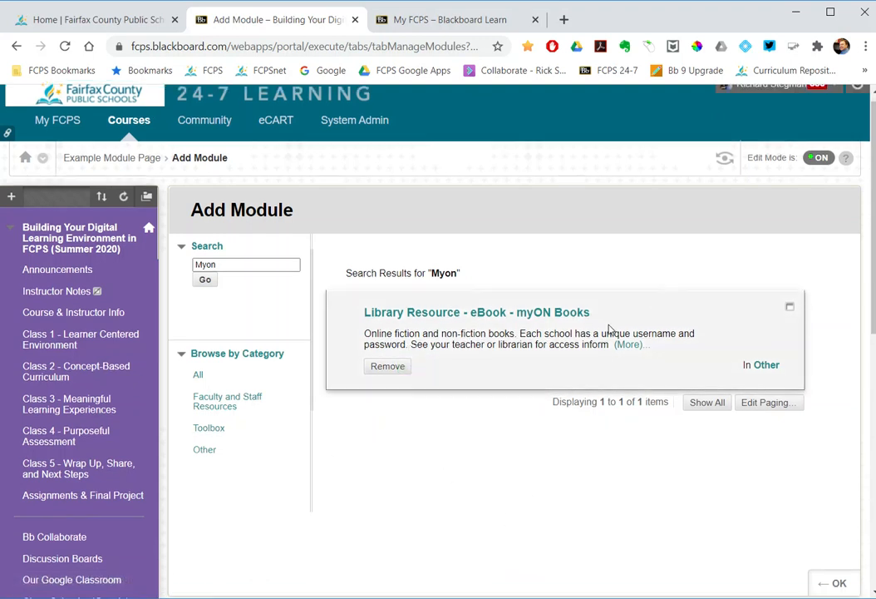
left_click(840, 582)
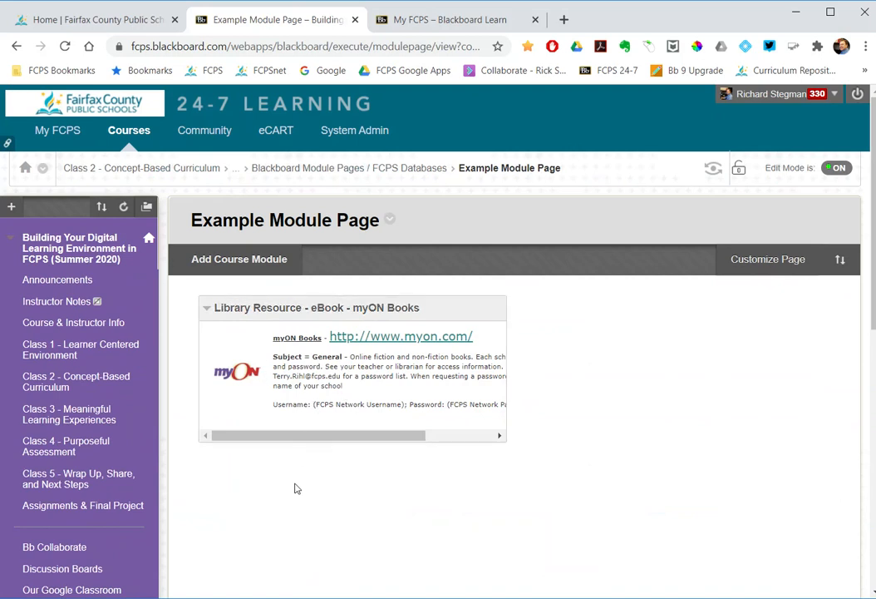
mouse_move(327, 422)
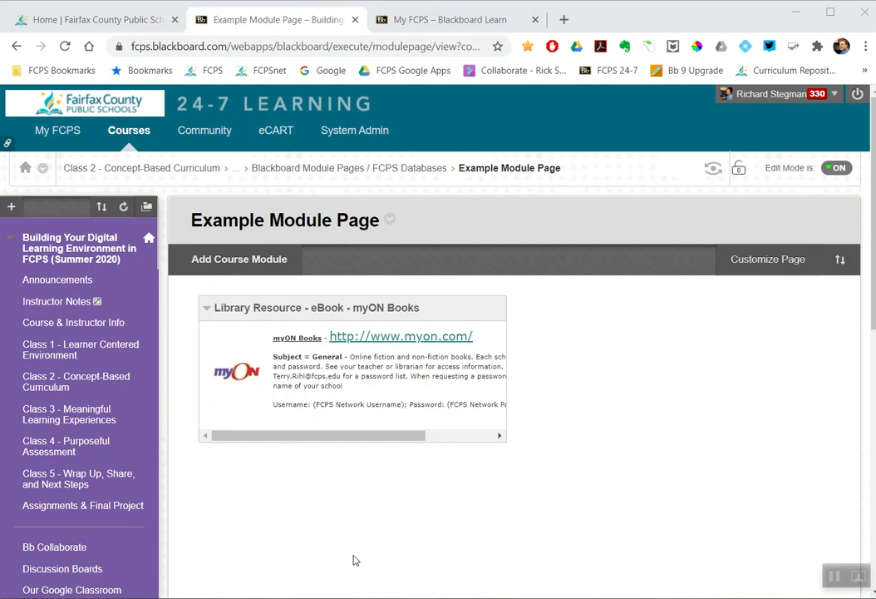
mouse_move(208, 309)
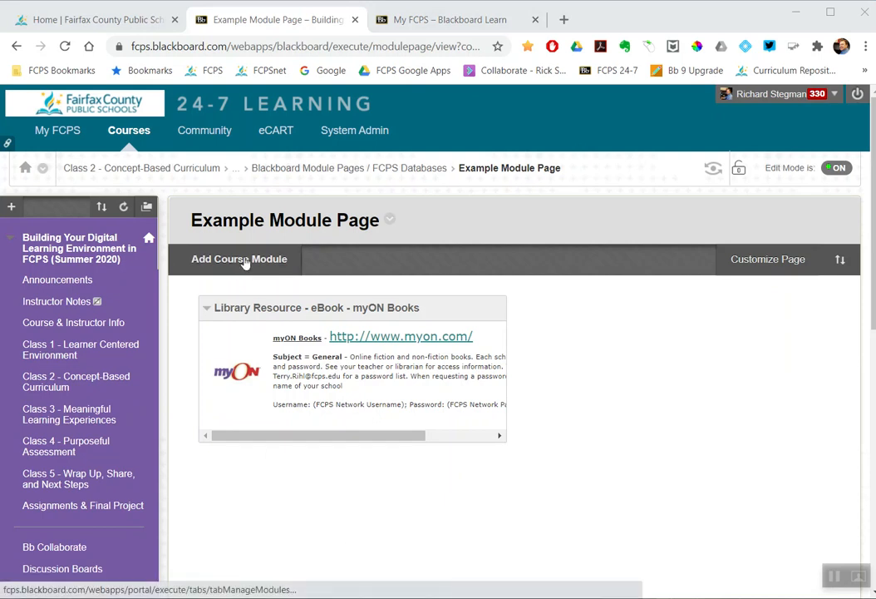
Step: Search the catalog for TumbleBook, add the TumbleBook Library module, and enter 'imageque' as the next search
left_click(240, 259)
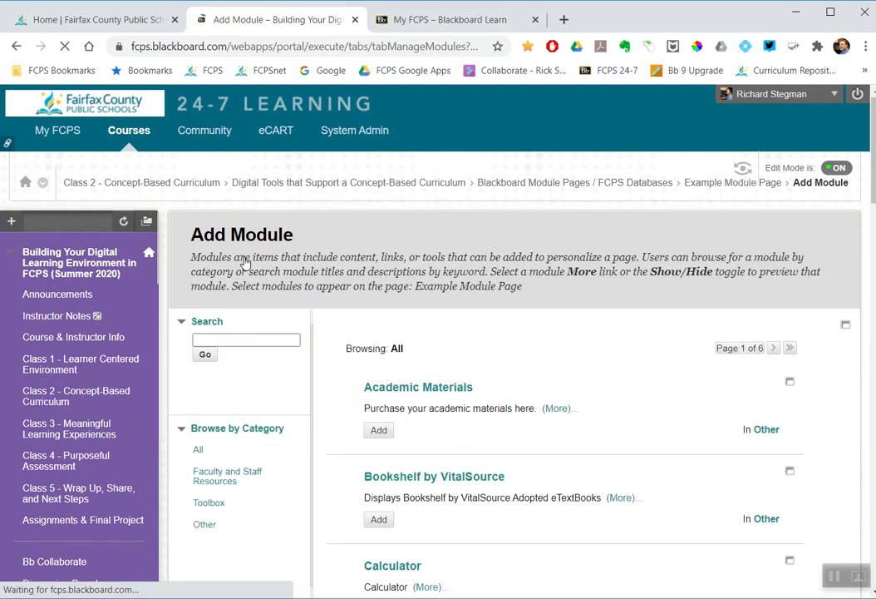
type("tumble")
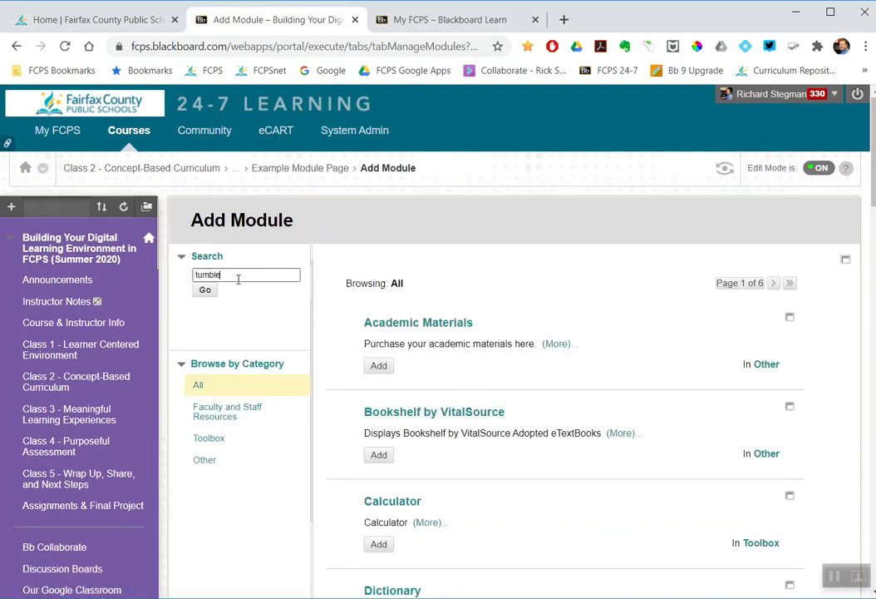
left_click(204, 290)
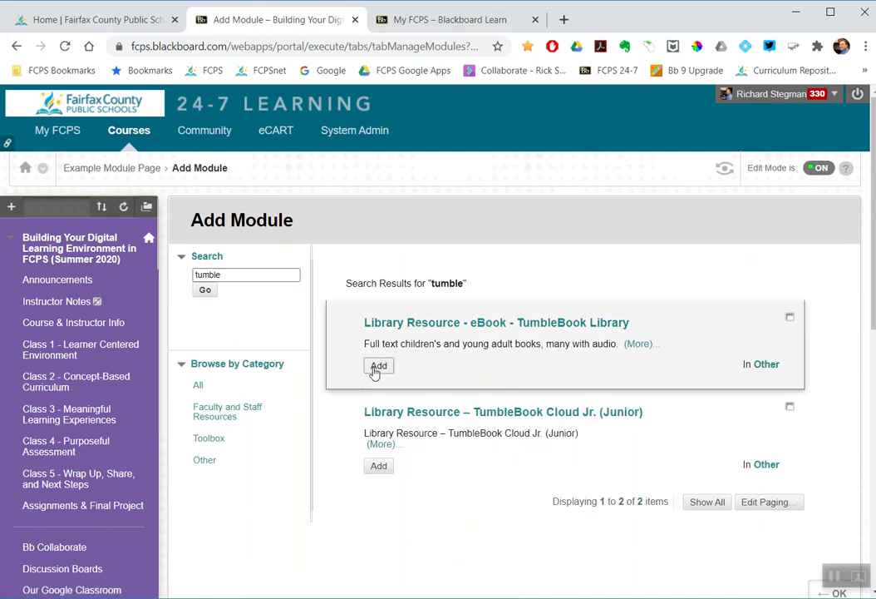
left_click(378, 365)
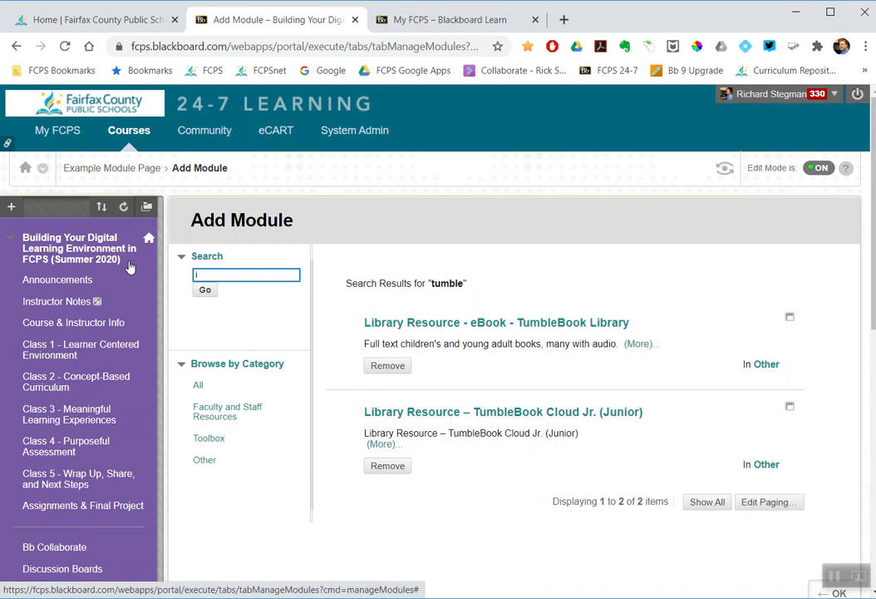
type("image")
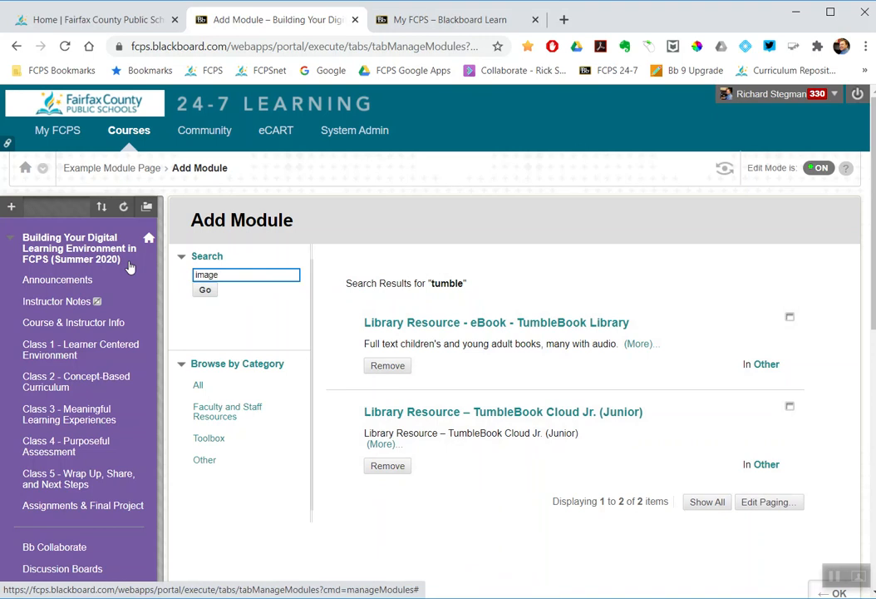
type("que")
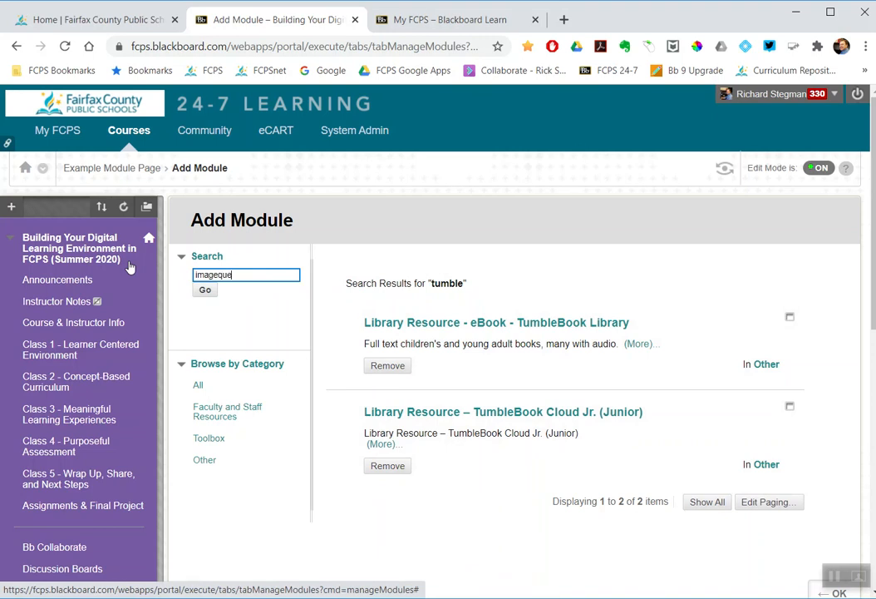
Step: Search for 'image quest' and add the Britannica Image Quest module
left_click(204, 290)
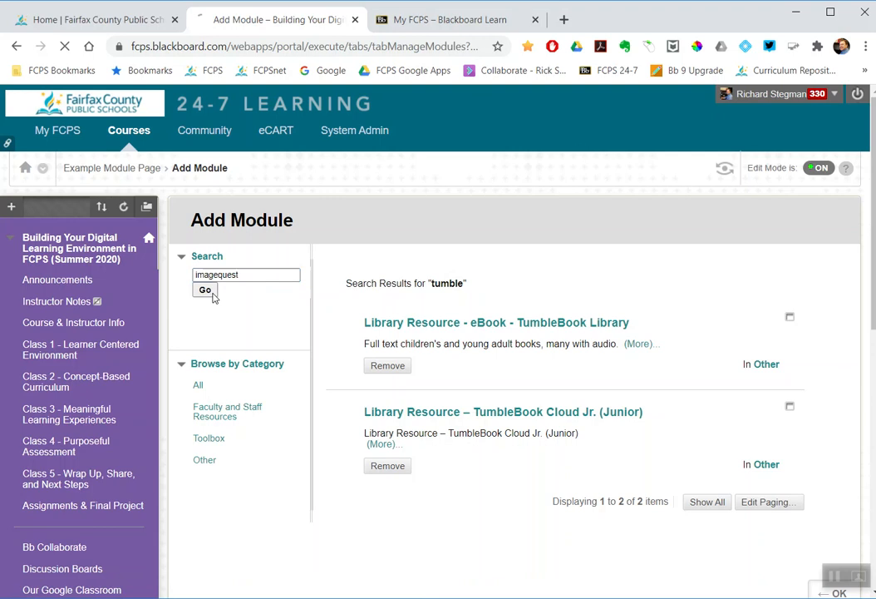
left_click(204, 289)
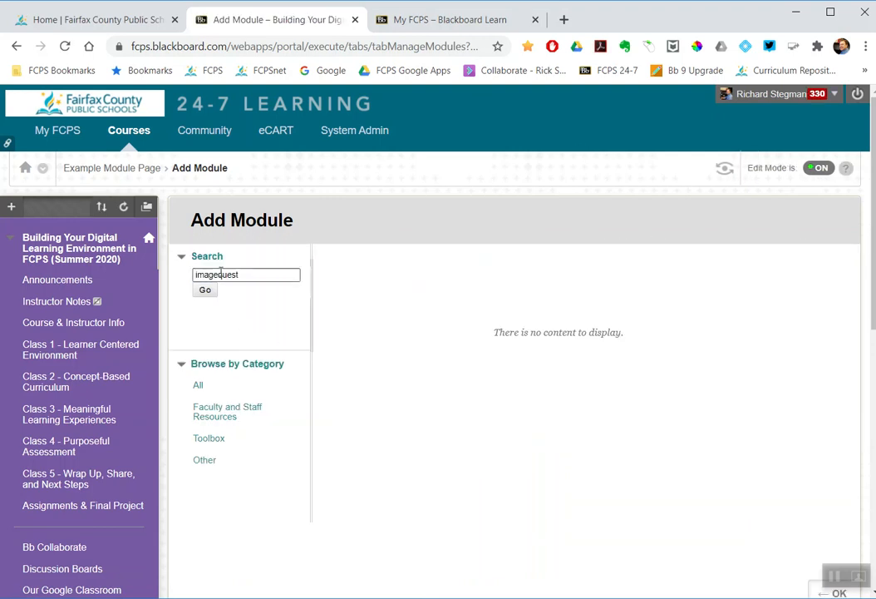
left_click(204, 289)
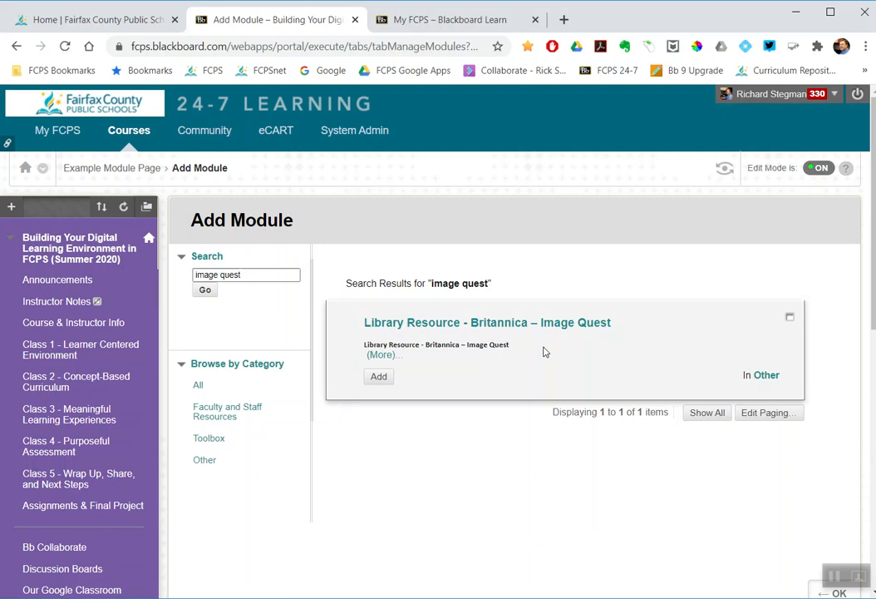
left_click(378, 376)
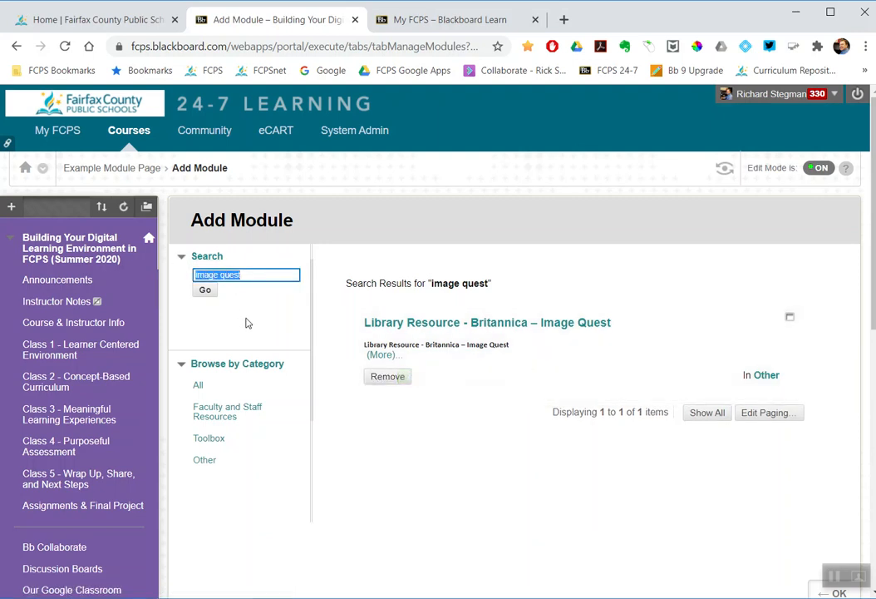
Step: Search for 'mathspace' and add the Digital Resource - Mathspace module
type("math")
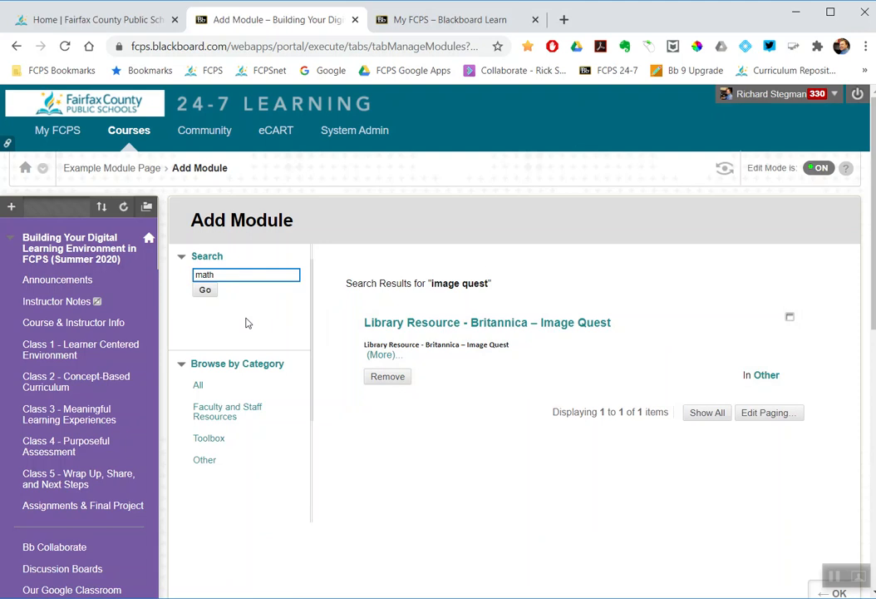
type("space")
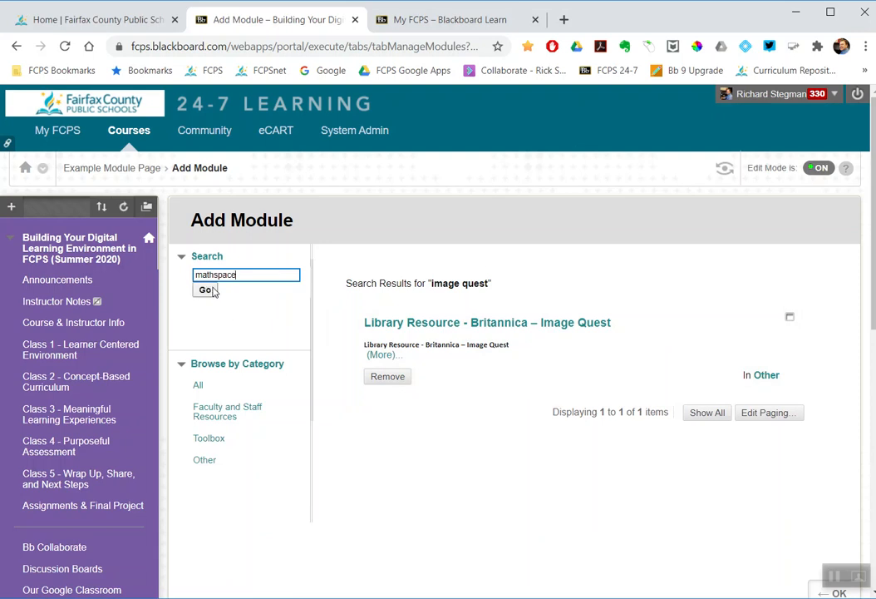
left_click(204, 289)
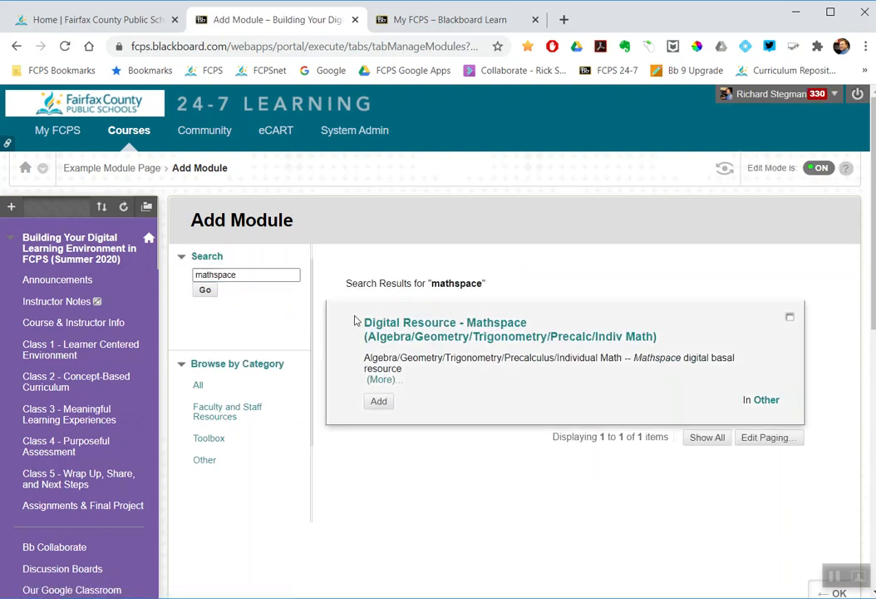
left_click(379, 401)
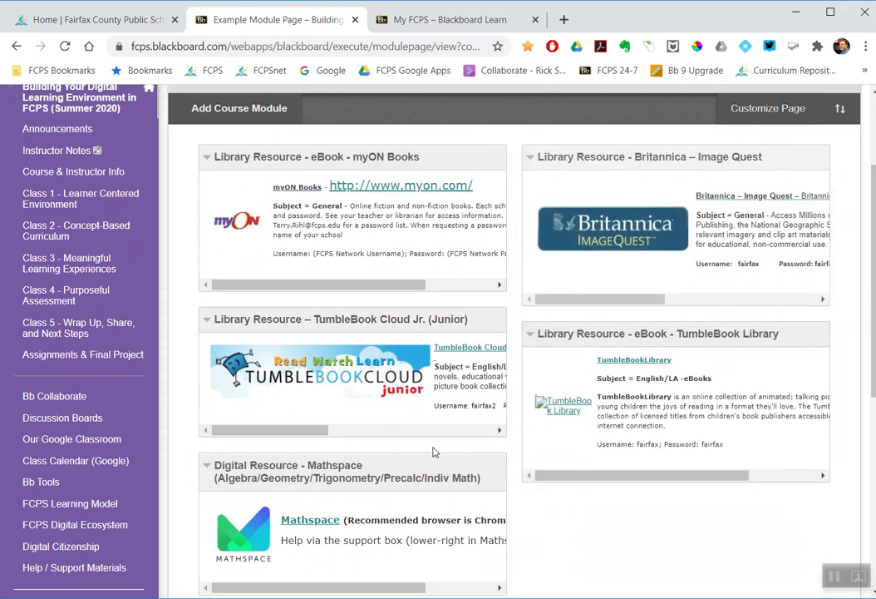
mouse_move(573, 344)
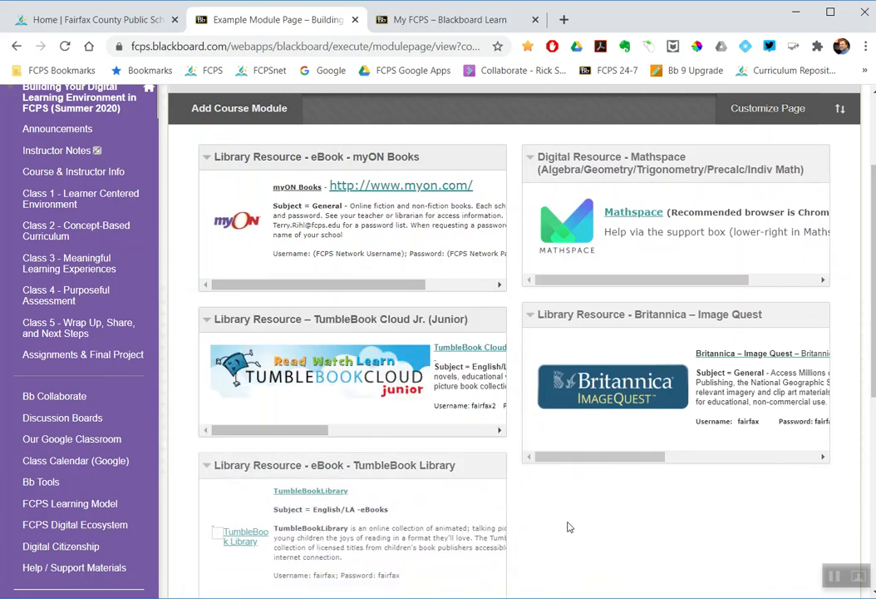
Step: Scroll down Example Module Page to view the modules being rearranged
scroll("down", 3)
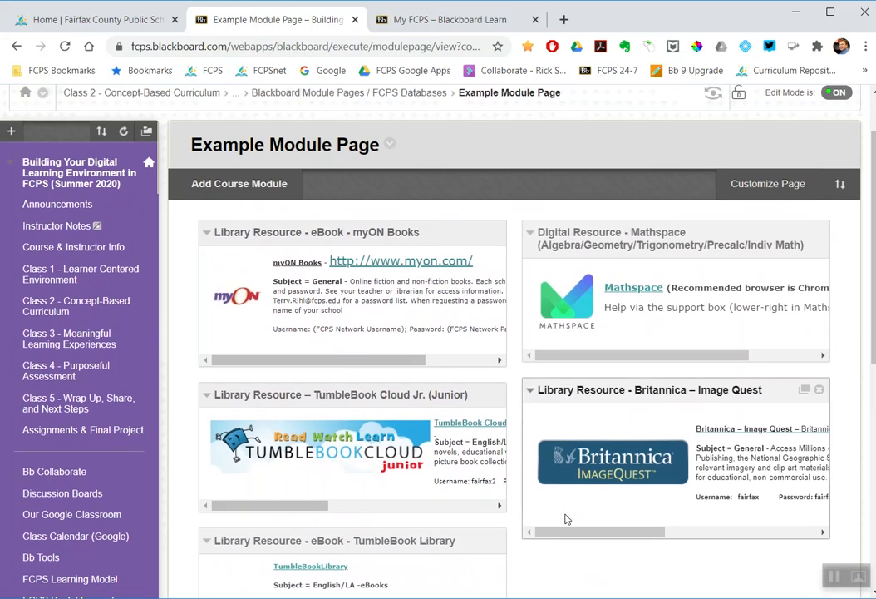
mouse_move(817, 123)
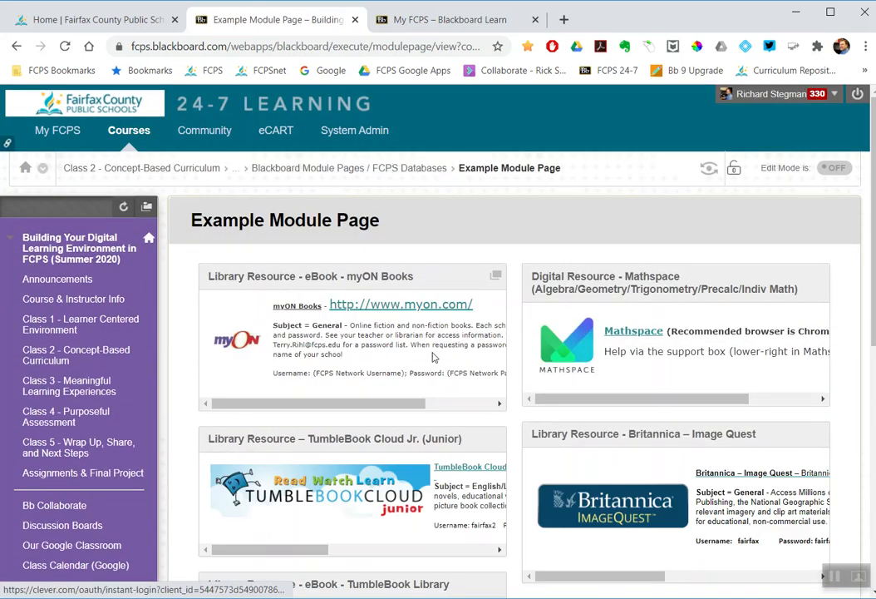
Step: Scroll down the Example Module Page to view its five modules with editing off
scroll("down", 3)
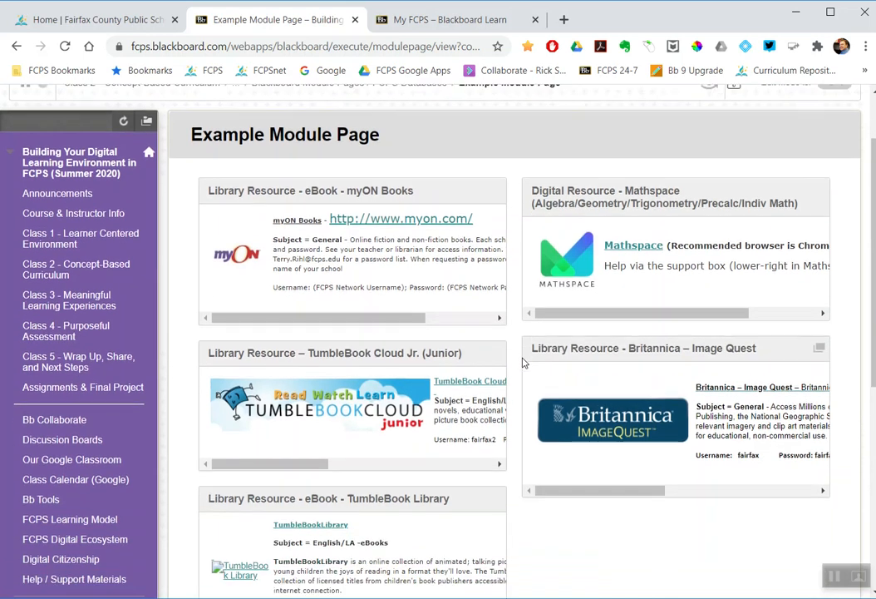